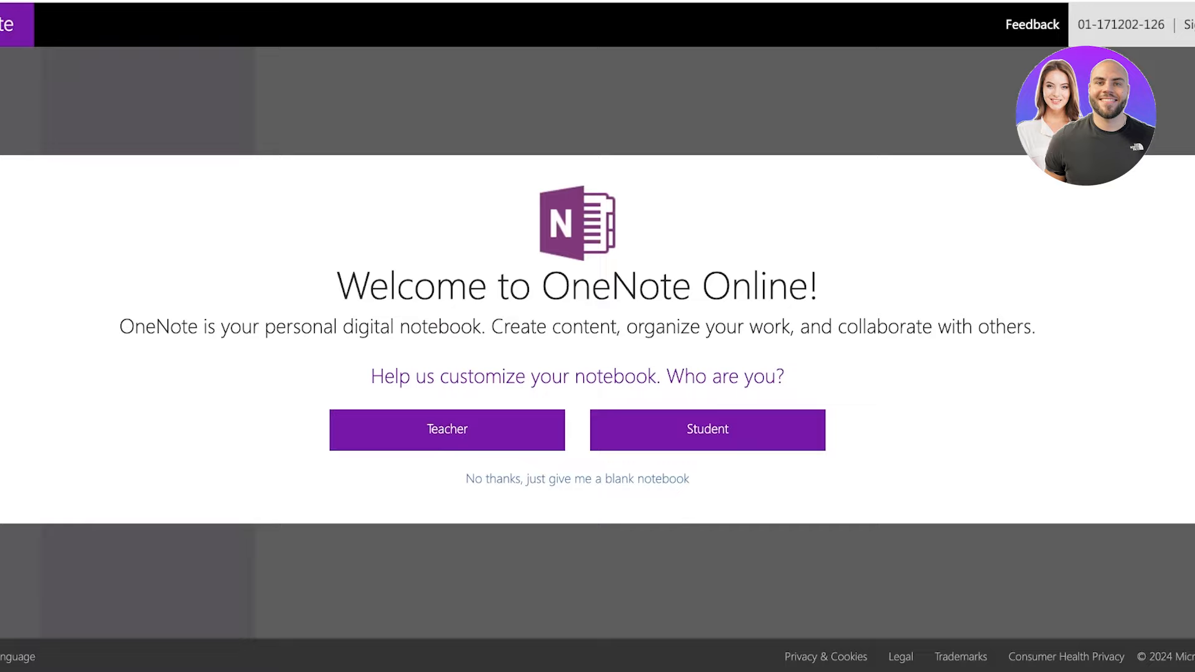
Step: Start a blank notebook and name its first section 'Project Mg'
{"action": "left_click", "coordinate": [576, 479]}
{"action": "type", "text": "A"}
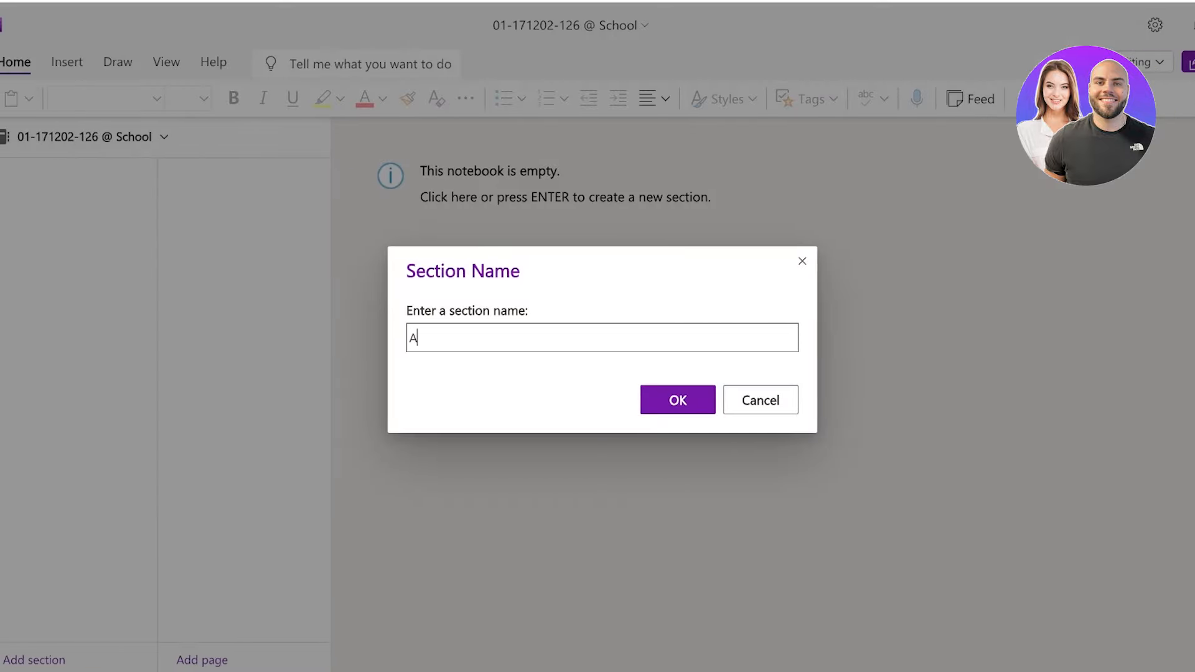
{"action": "type", "text": "Projec"}
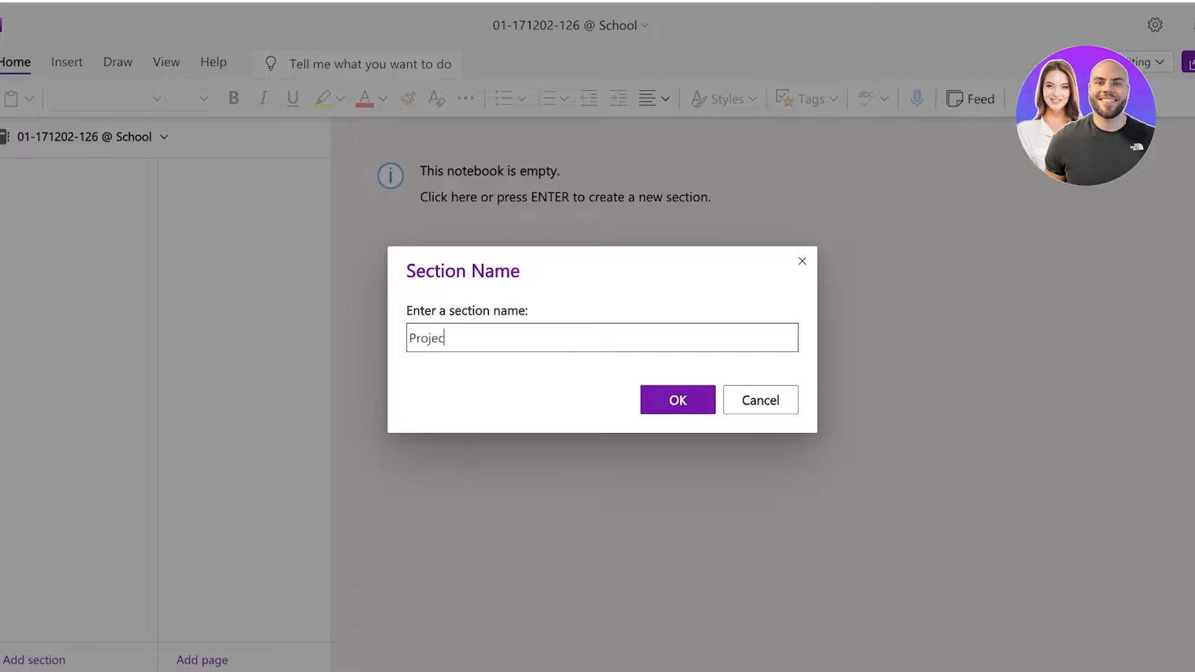
{"action": "left_click", "coordinate": [676, 400]}
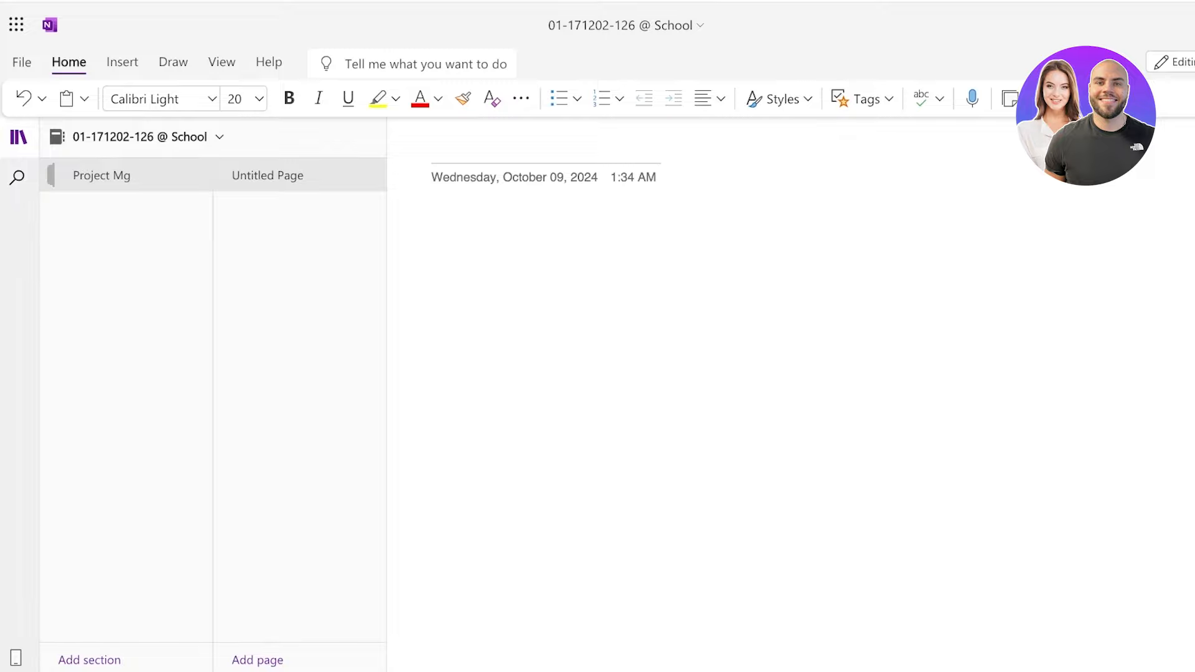
Step: Delete the extra untitled page from the section
{"action": "left_click", "coordinate": [441, 149]}
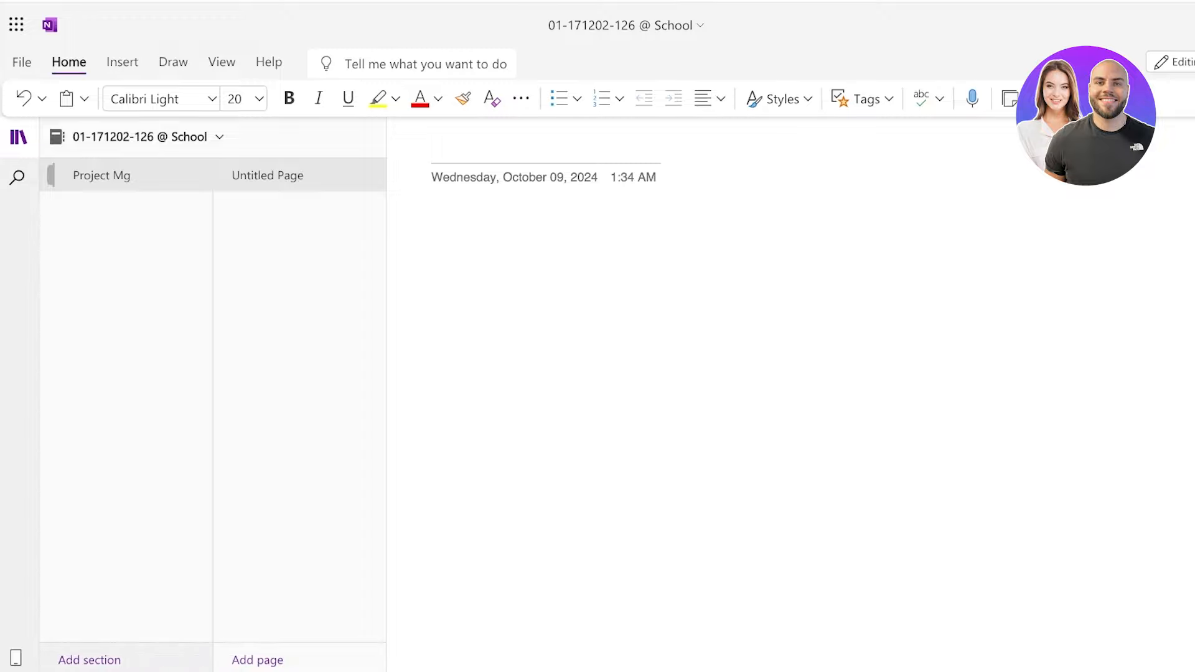
{"action": "left_click", "coordinate": [257, 660]}
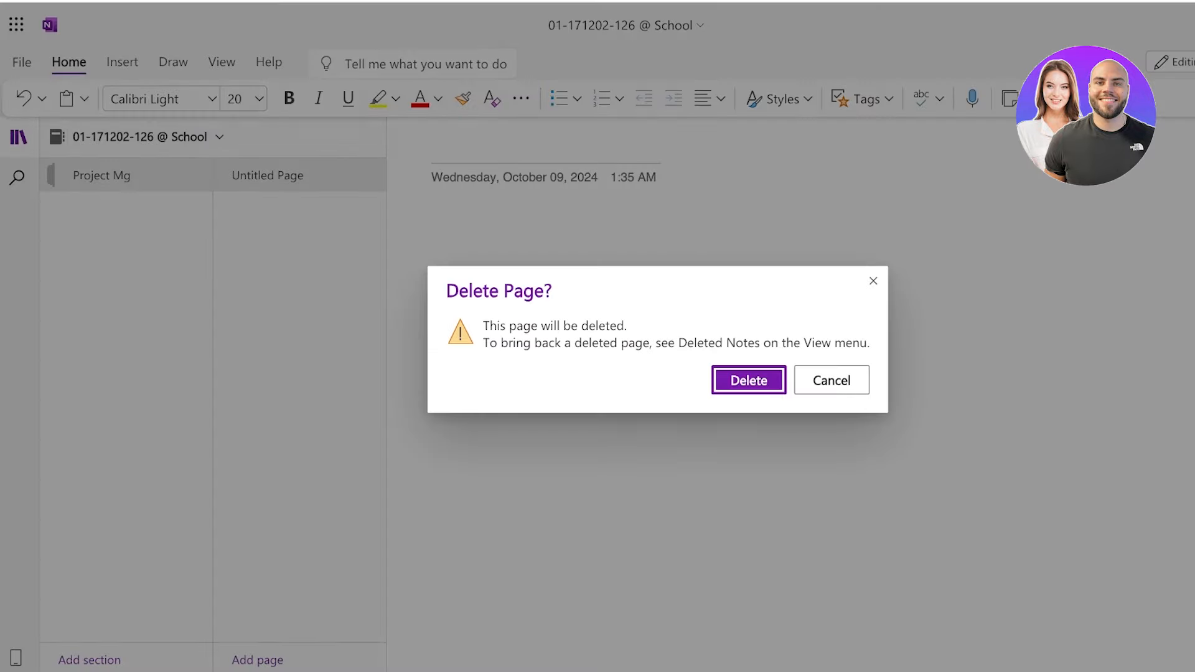
{"action": "left_click", "coordinate": [748, 380]}
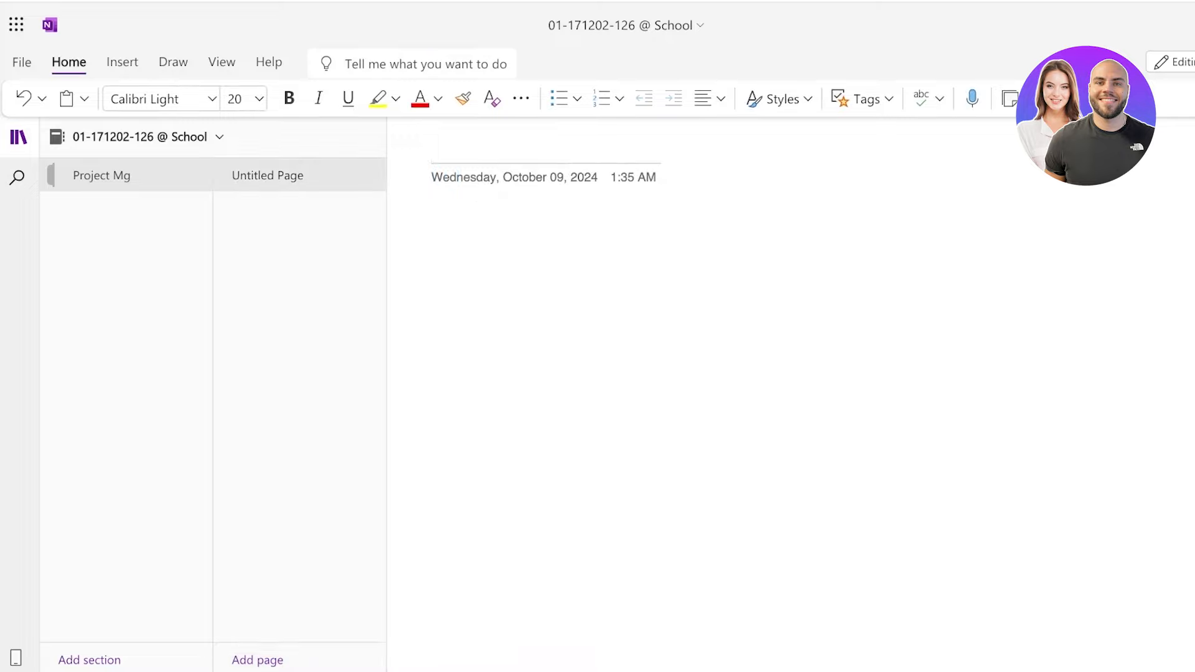
Step: Title the page 'Project Overview' and list Descriptions, Due Dates, Participants, Client, Revenue
{"action": "type", "text": "Projec"}
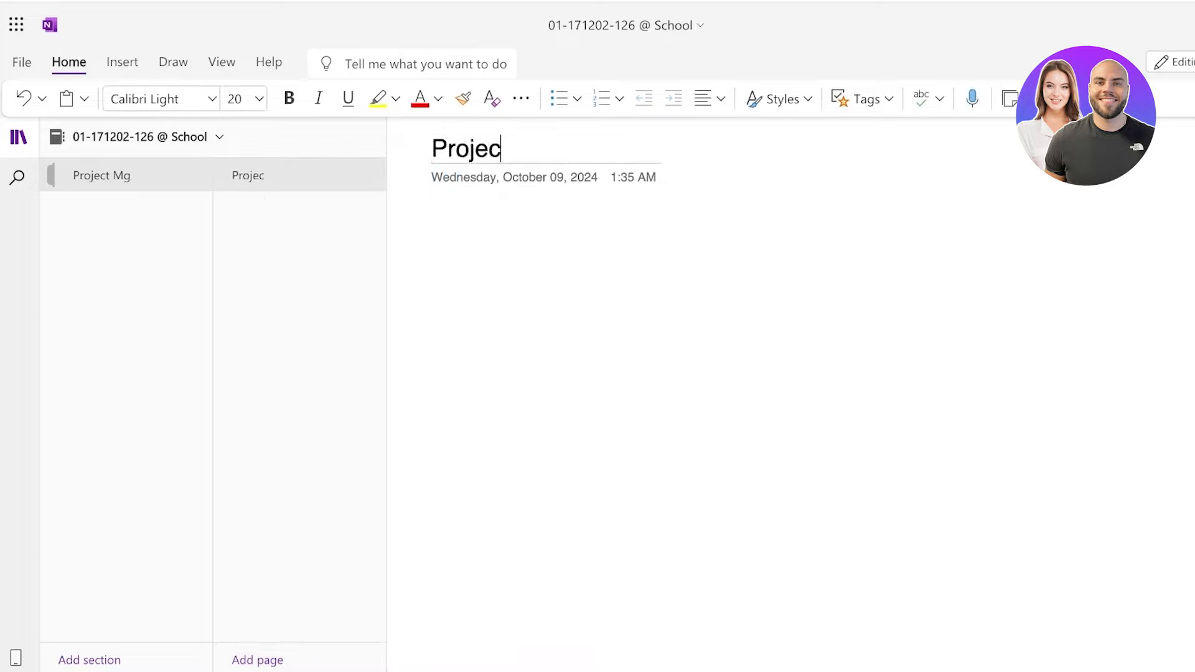
{"action": "type", "text": "t Overview"}
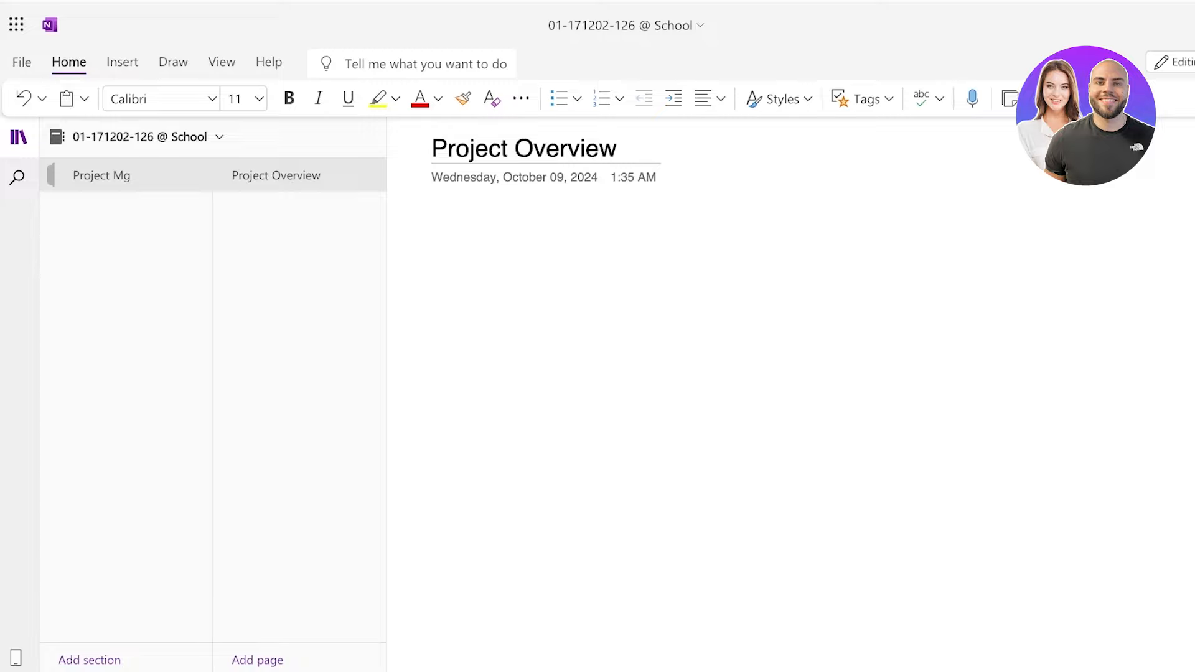
{"action": "type", "text": "Description"}
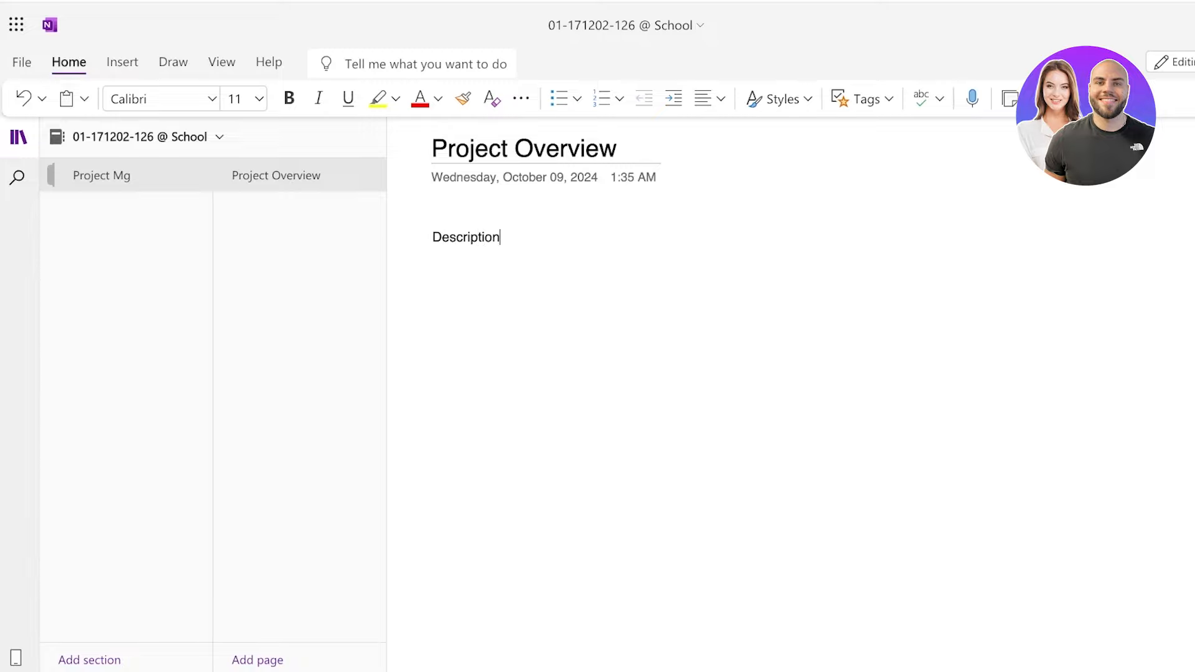
{"action": "type", "text": "s"}
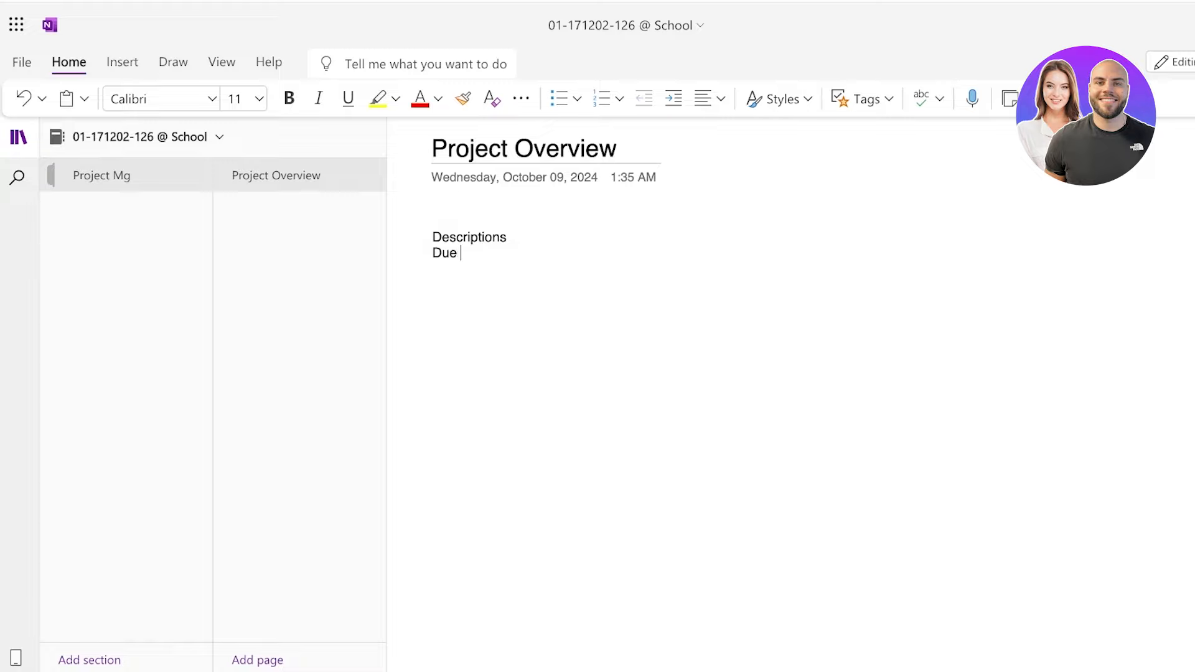
{"action": "type", "text": "Dates"}
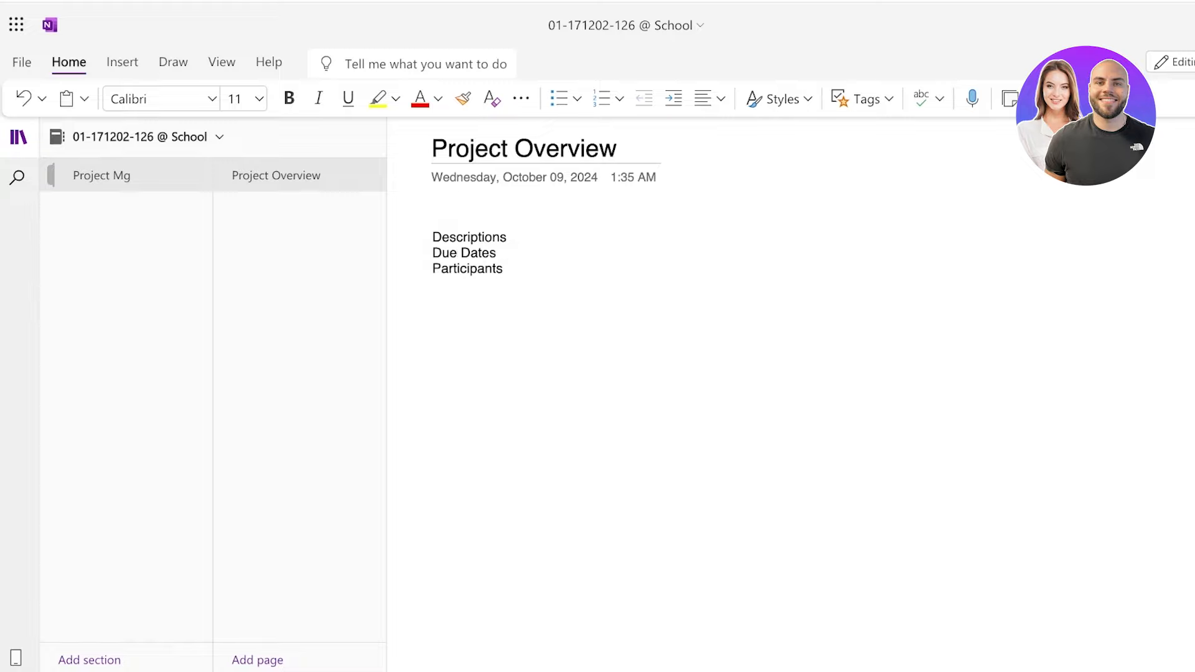
{"action": "type", "text": "Client"}
{"action": "type", "text": "Revenue"}
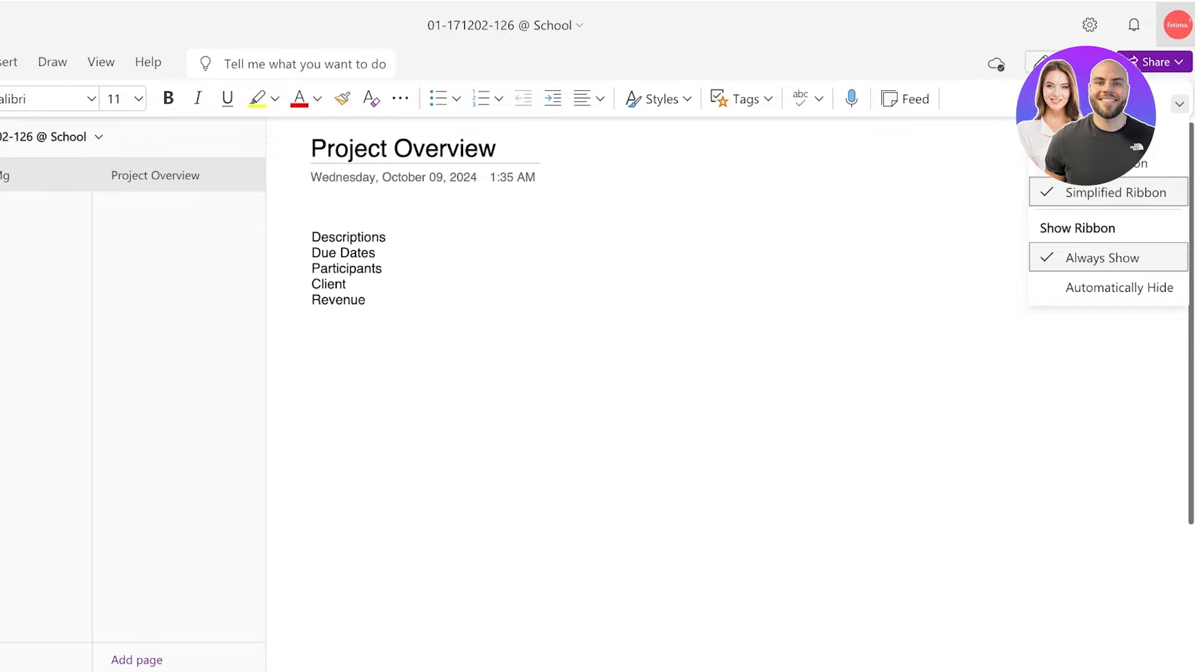
{"action": "left_click", "coordinate": [385, 237]}
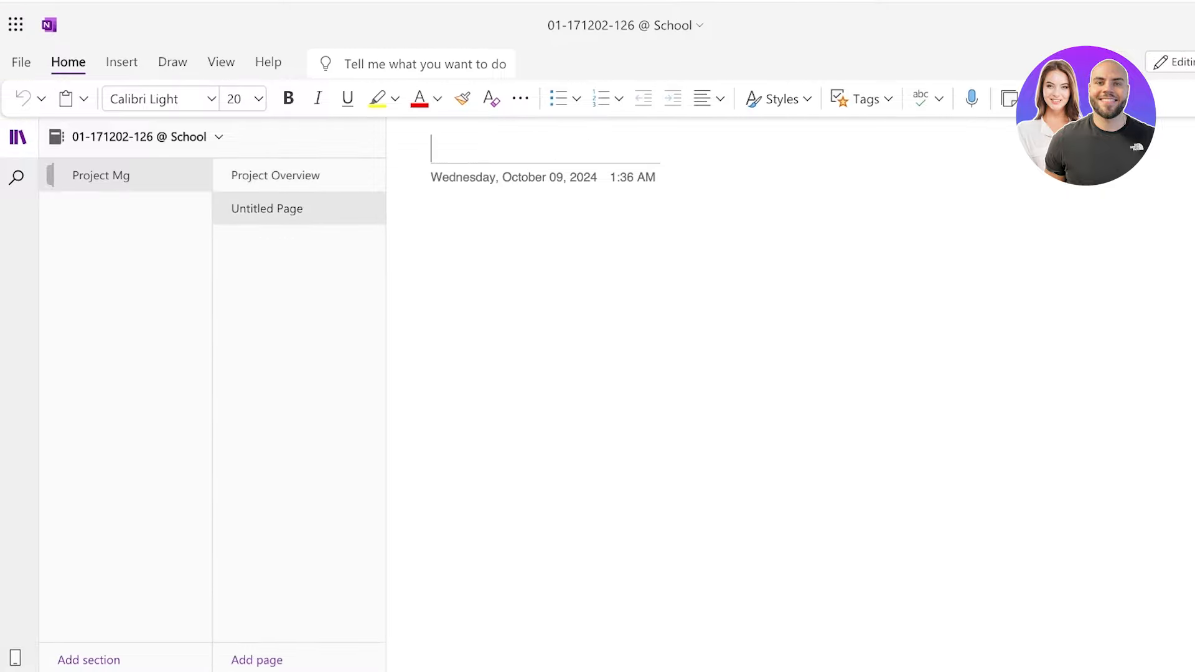
{"action": "mouse_move", "coordinate": [492, 98]}
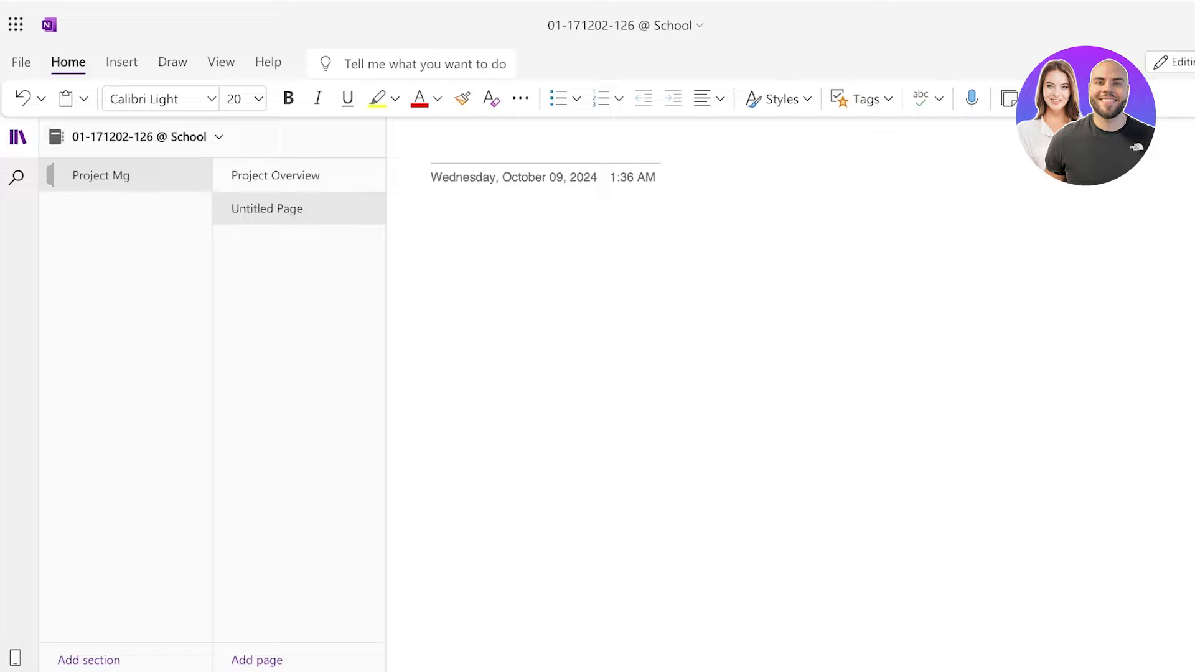
Step: Title the second page 'November'
{"action": "type", "text": "Dec"}
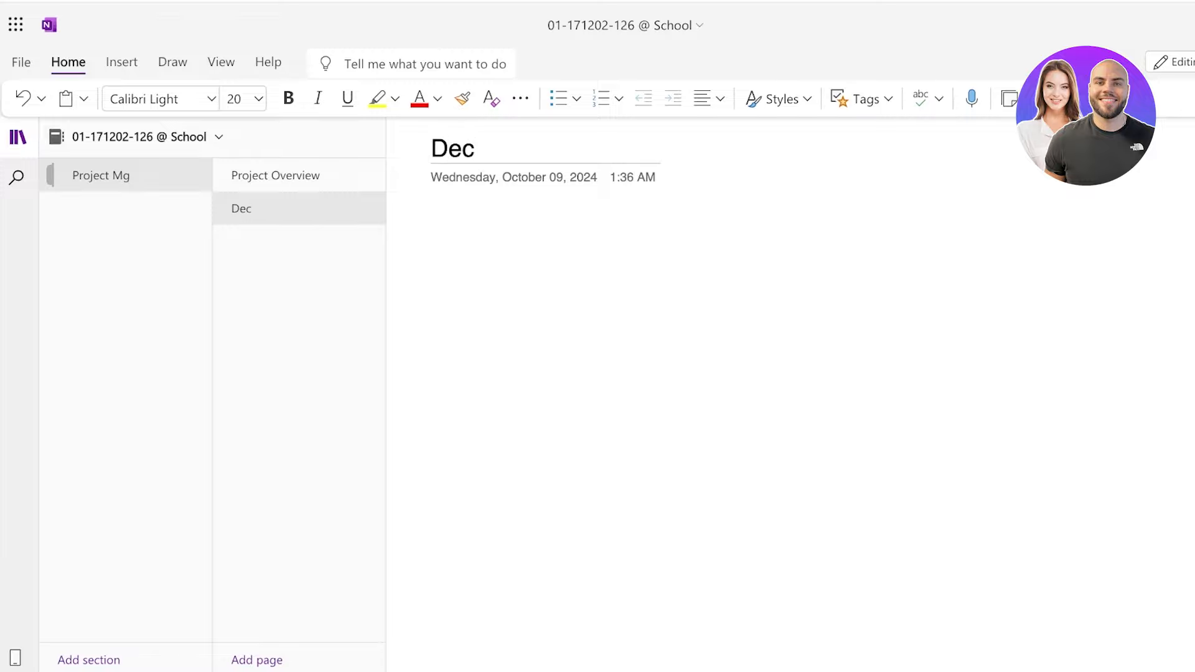
{"action": "type", "text": "Nov"}
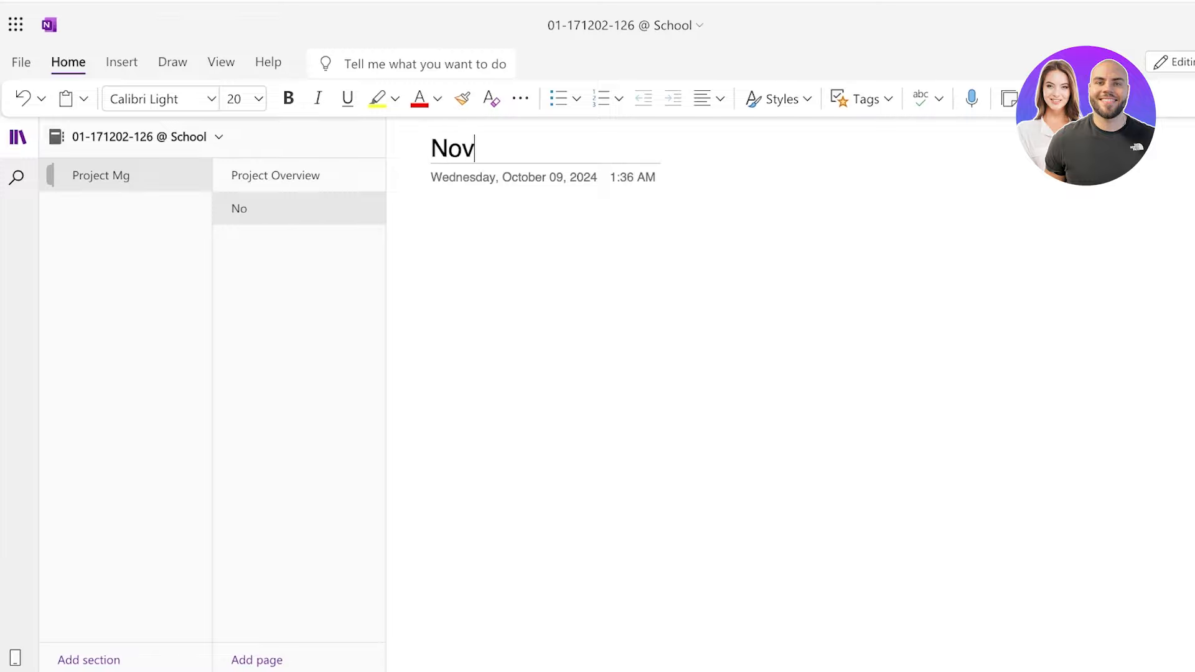
{"action": "type", "text": "ember"}
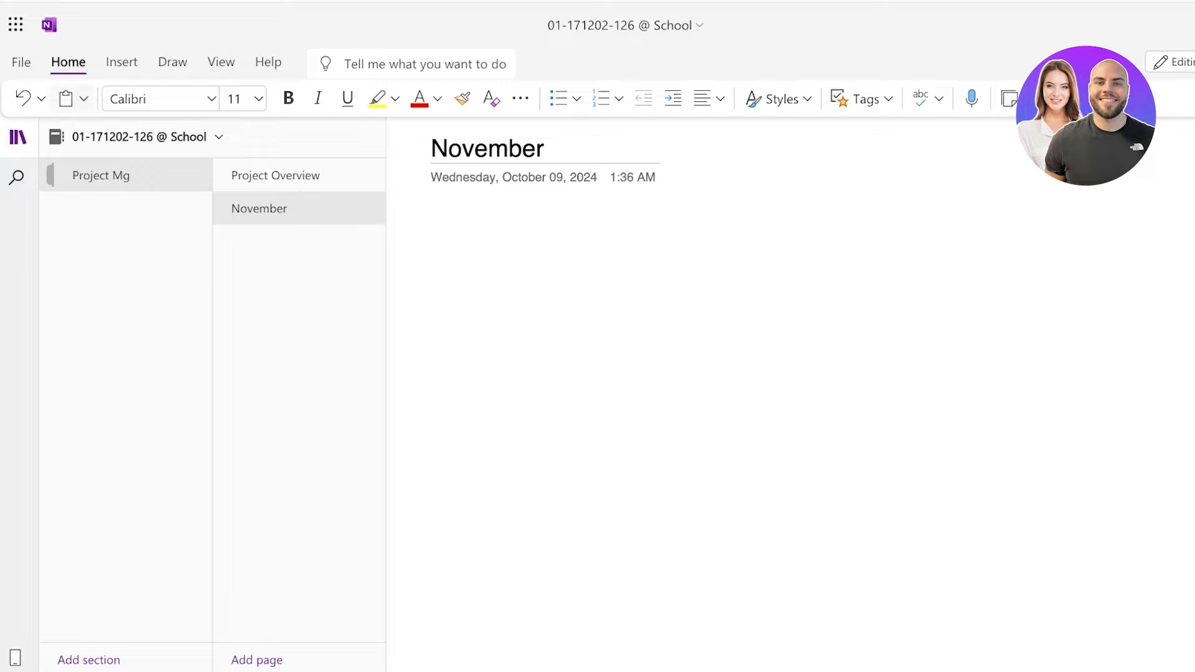
Step: Insert a Kanban board Loop component on the November page
{"action": "left_click", "coordinate": [121, 62]}
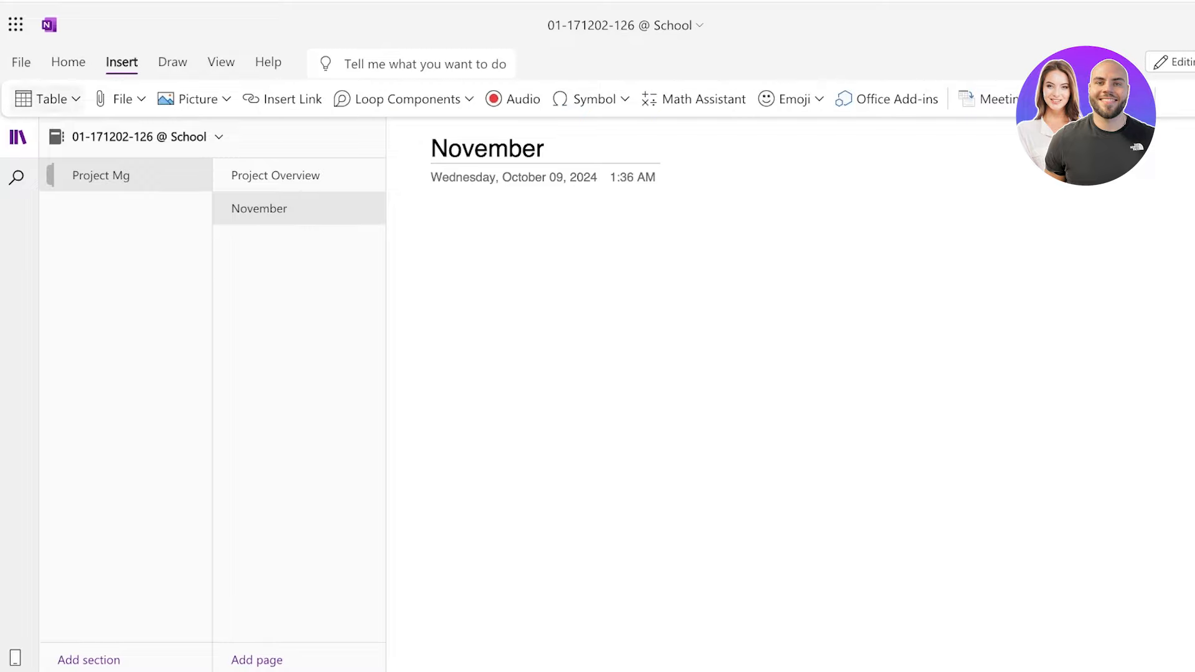
{"action": "left_click", "coordinate": [402, 98]}
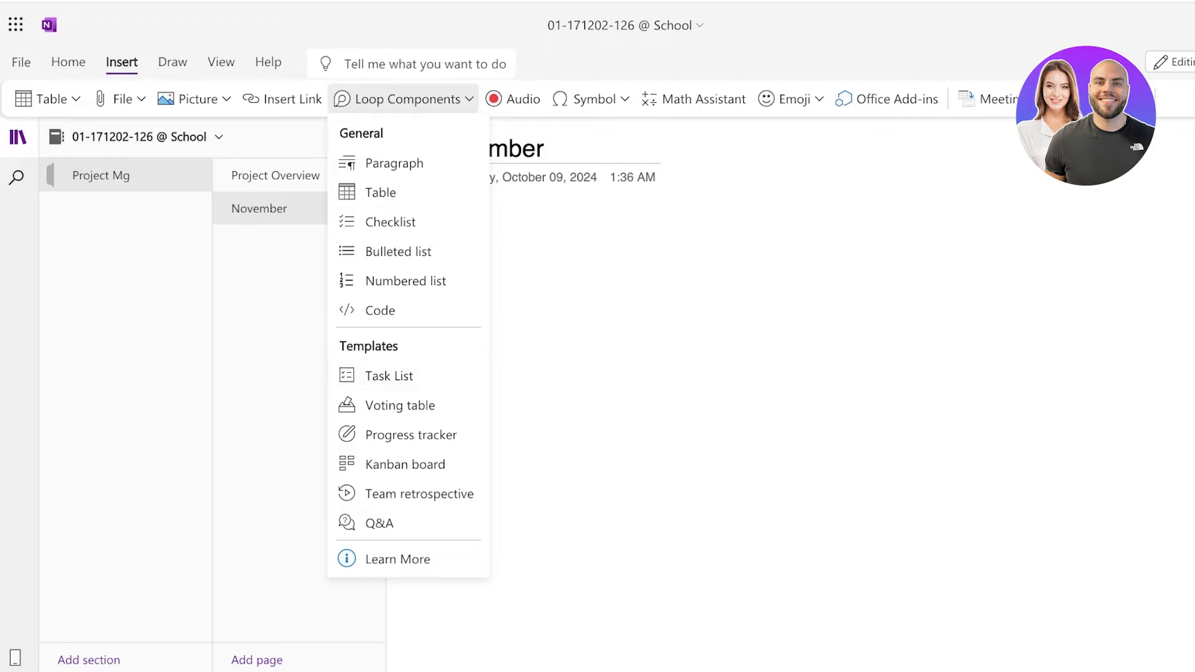
{"action": "mouse_move", "coordinate": [388, 375]}
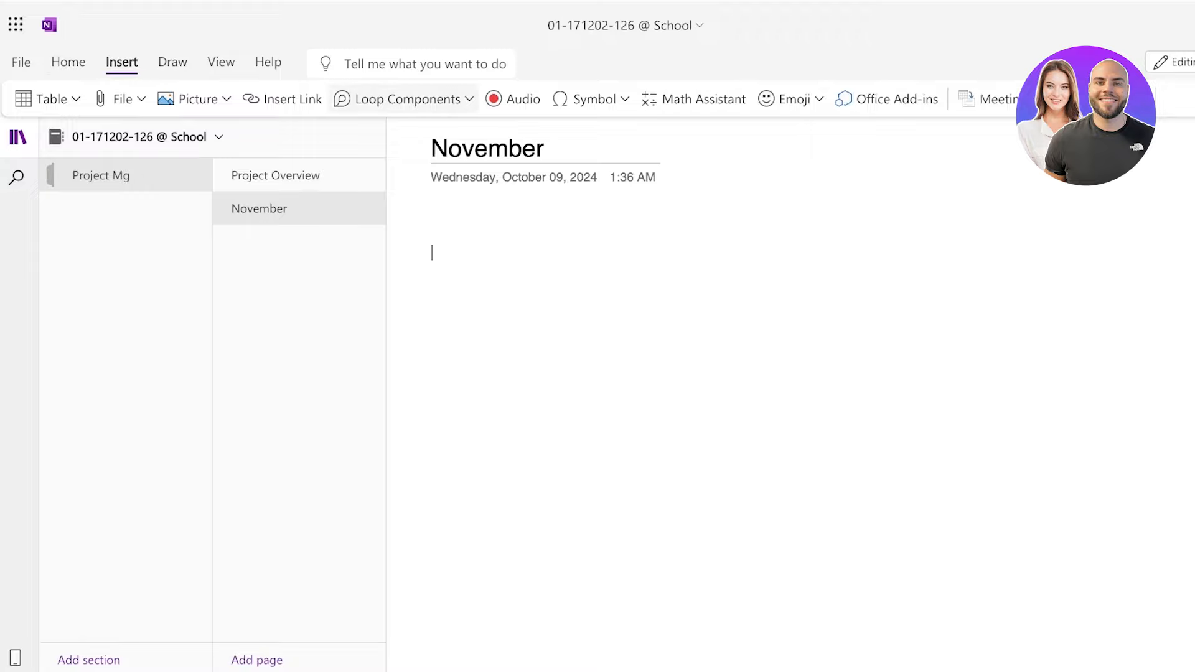
{"action": "left_click", "coordinate": [403, 98]}
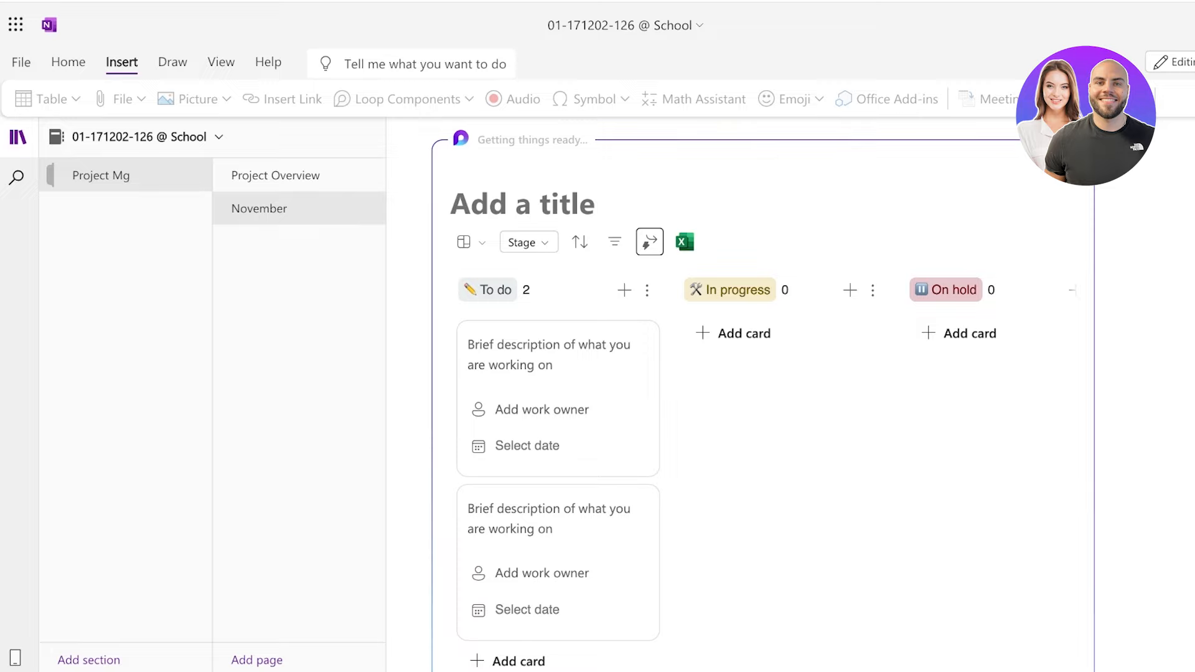
Step: Retitle the page 'Operations' and delete the board's On hold column
{"action": "scroll", "scroll_direction": "down", "scroll_amount": 3}
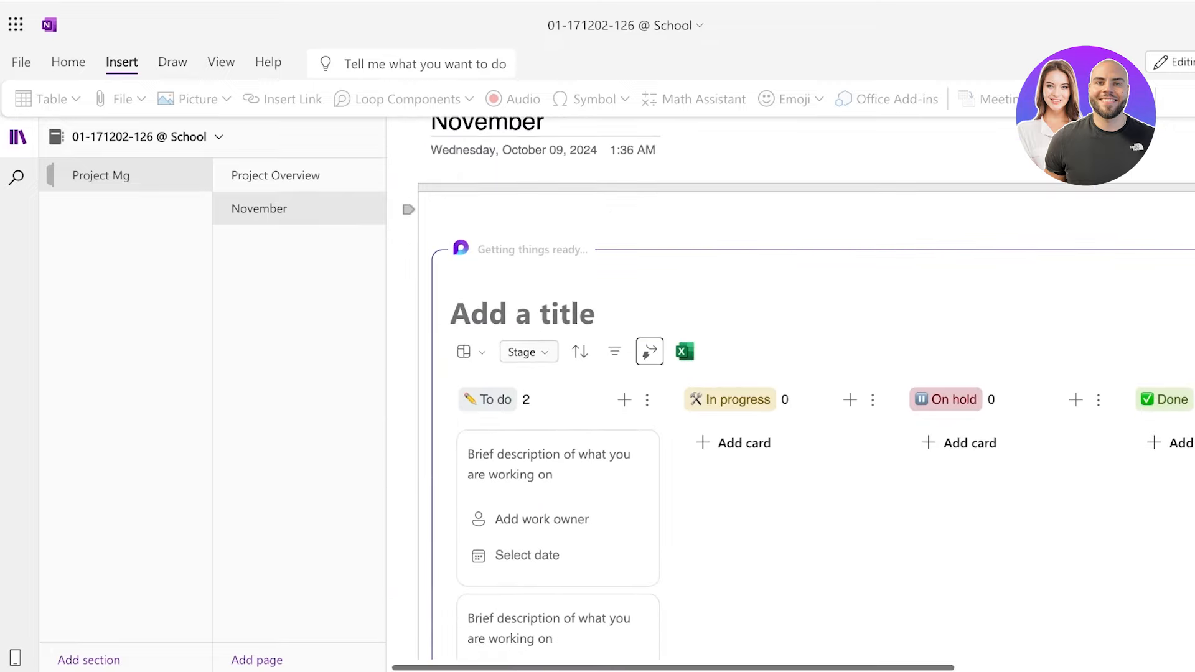
{"action": "type", "text": "V"}
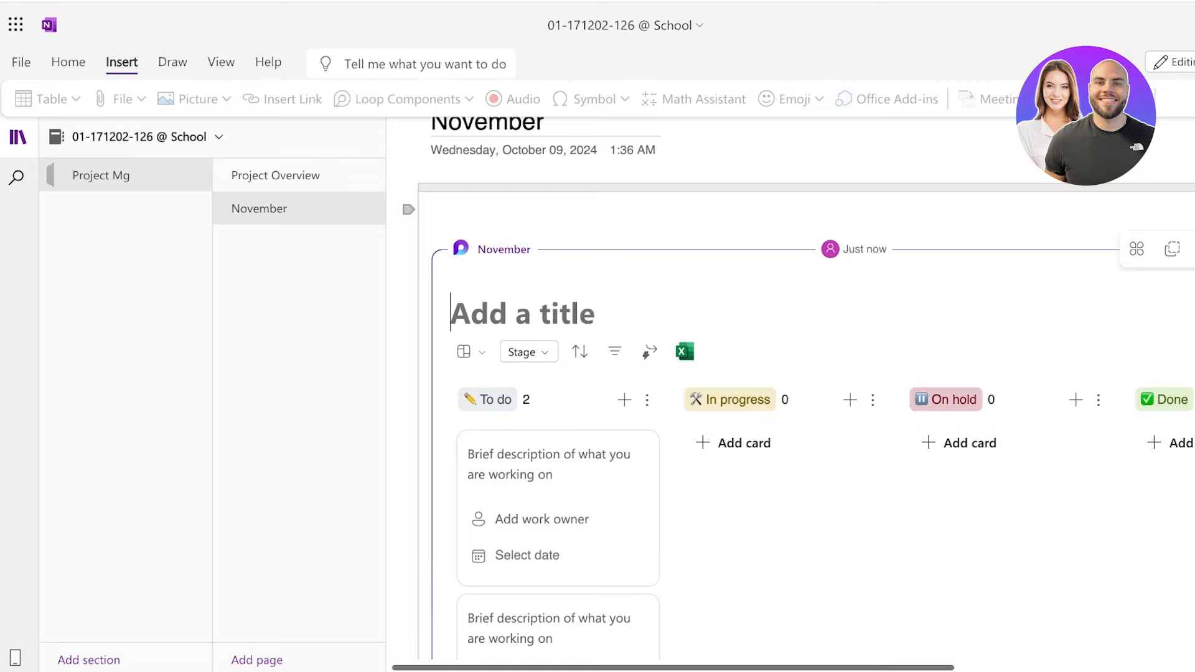
{"action": "type", "text": "Operations"}
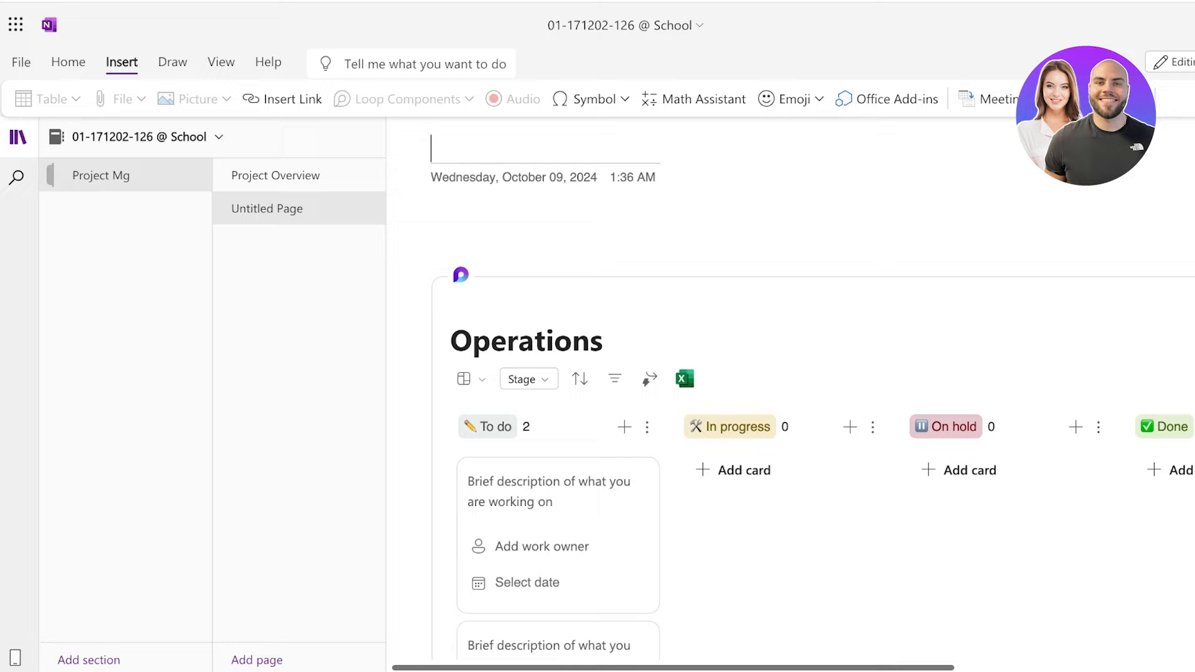
{"action": "type", "text": "Operations"}
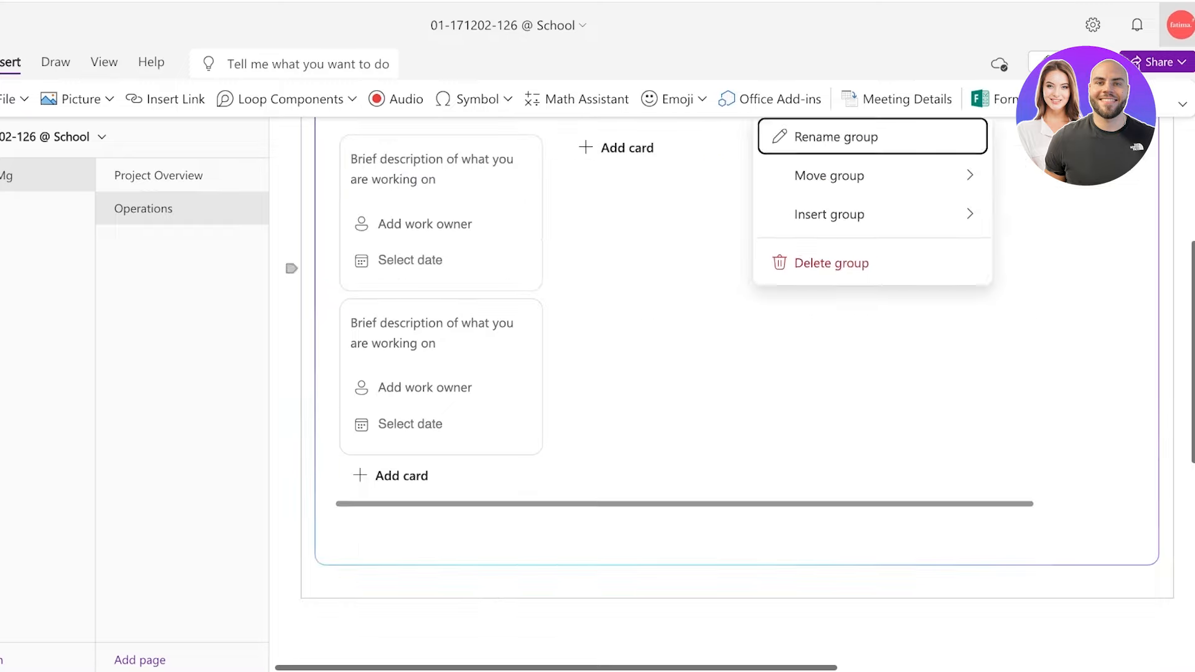
{"action": "left_click", "coordinate": [831, 262]}
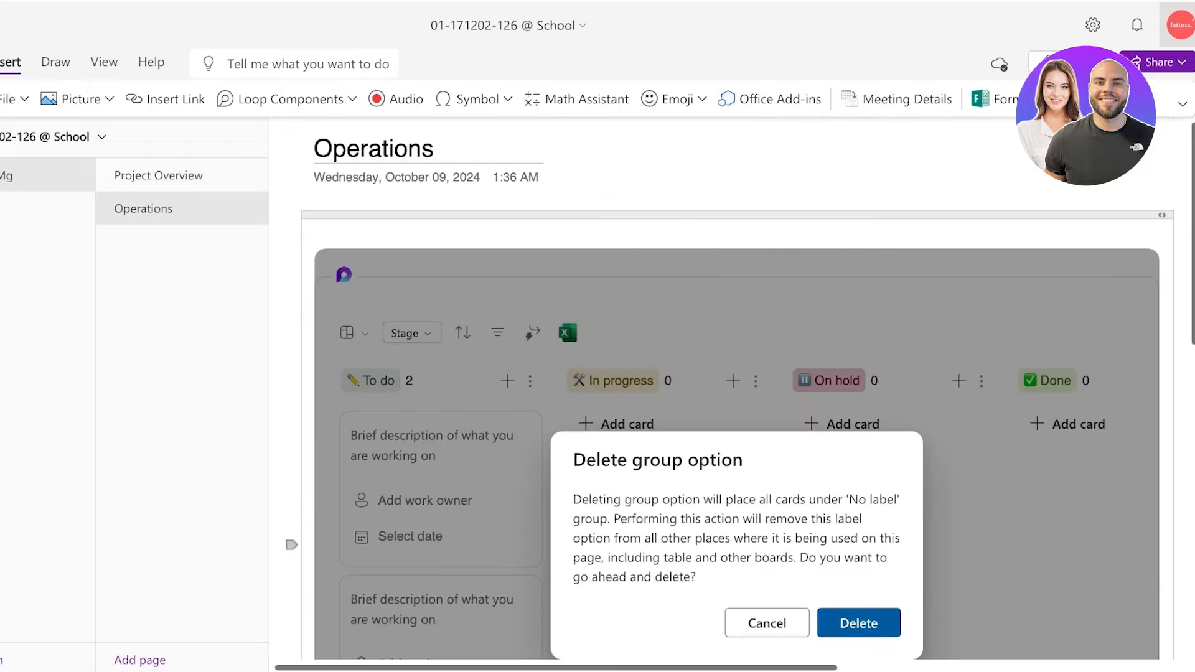
{"action": "left_click", "coordinate": [857, 622]}
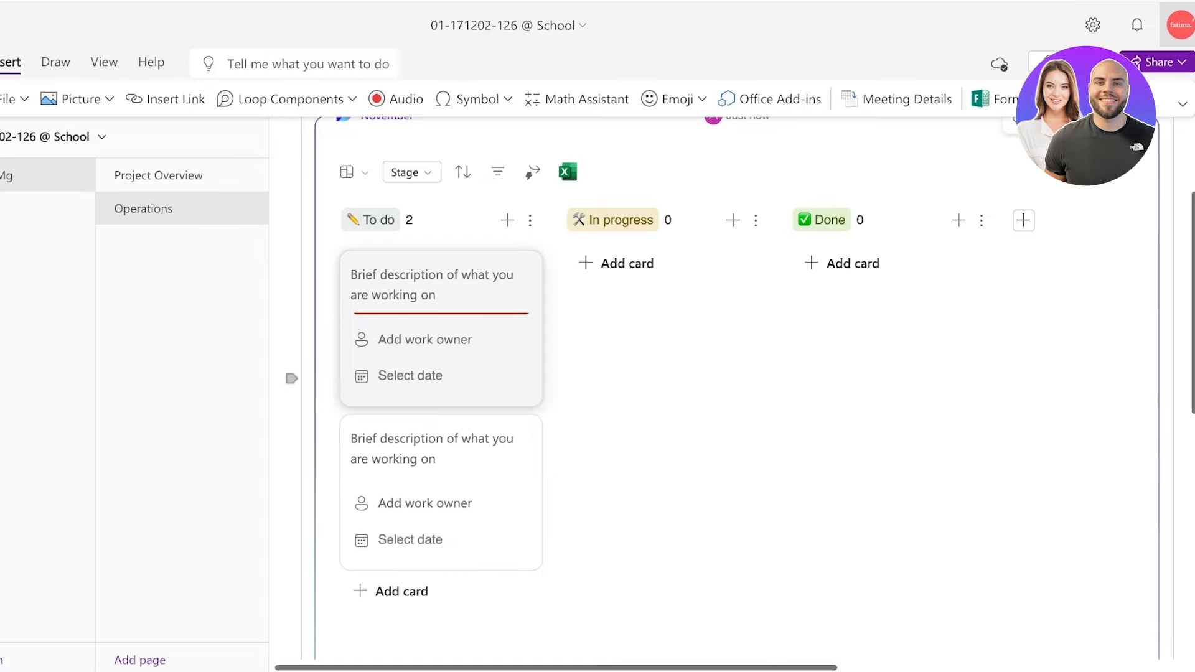
Step: Title the first To do card 'hire a new teachers asst.' with target date Oct 17
{"action": "type", "text": "A"}
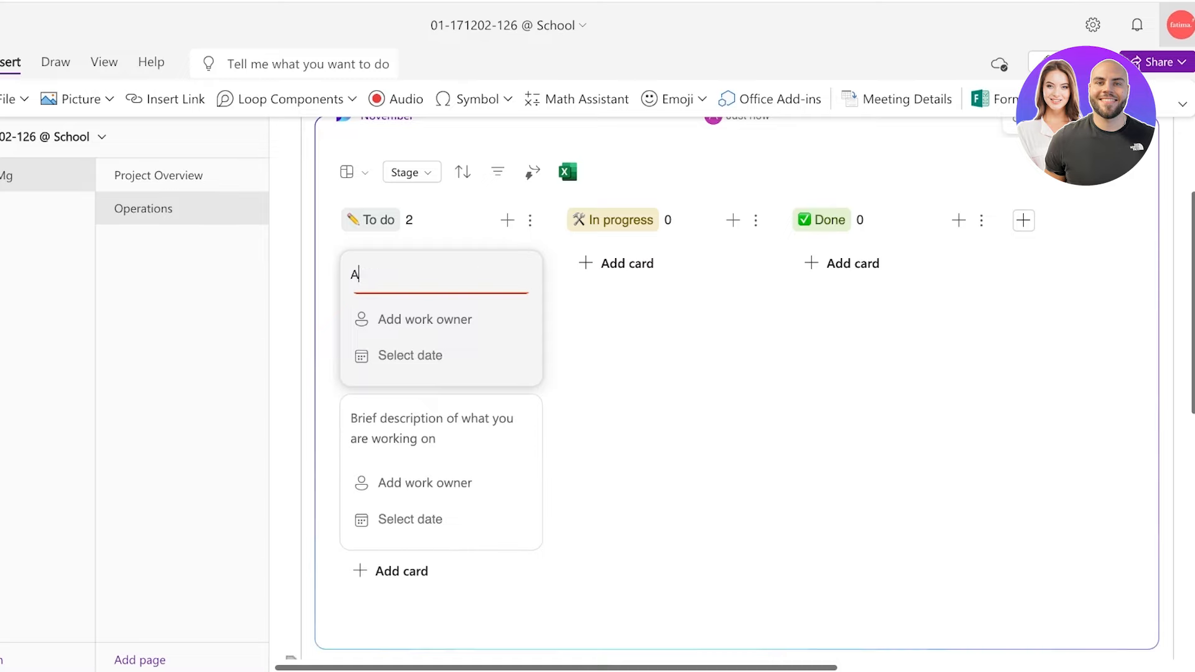
{"action": "type", "text": "hire a new teachers ass"}
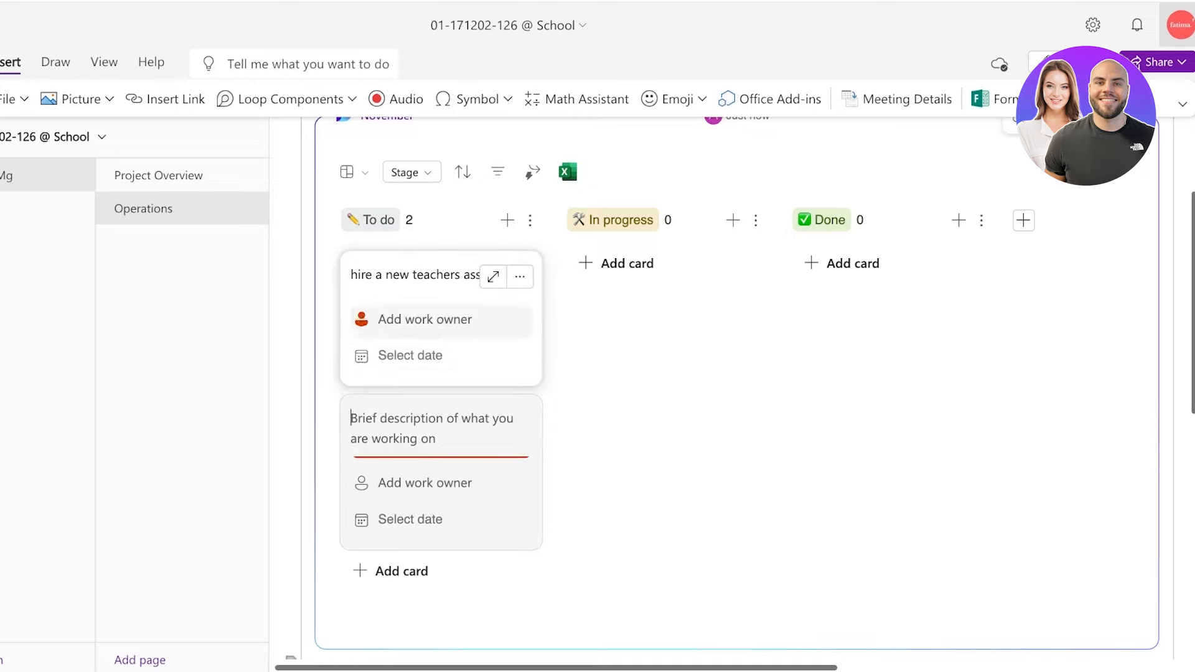
{"action": "left_click", "coordinate": [424, 319]}
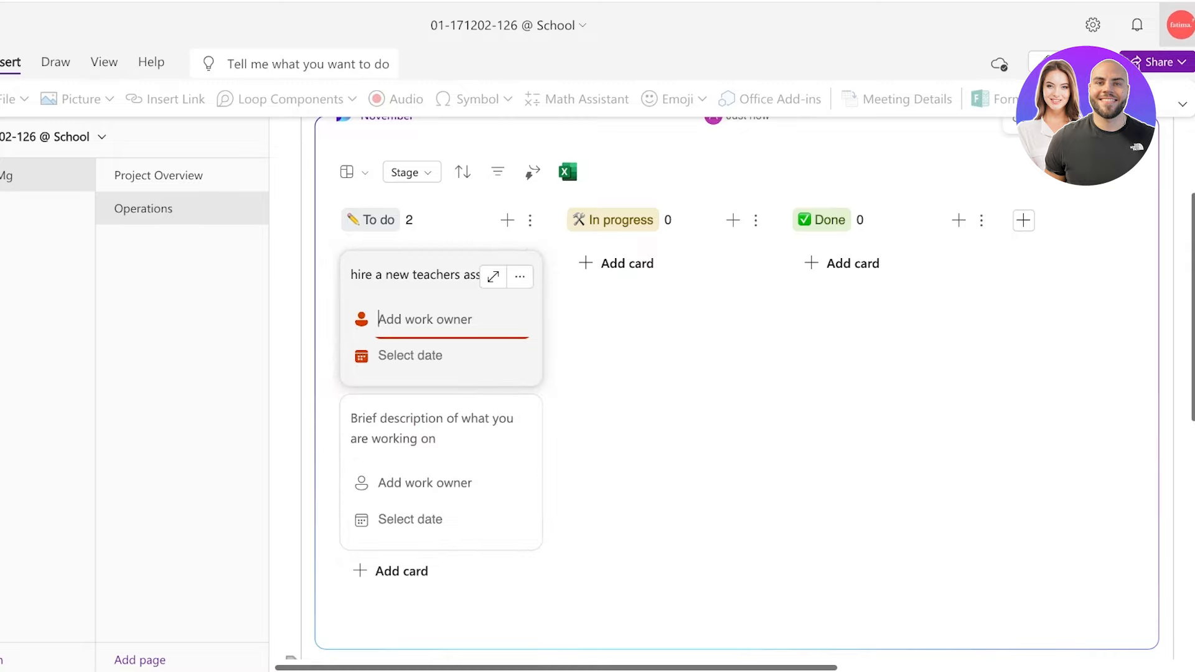
{"action": "left_click", "coordinate": [409, 355]}
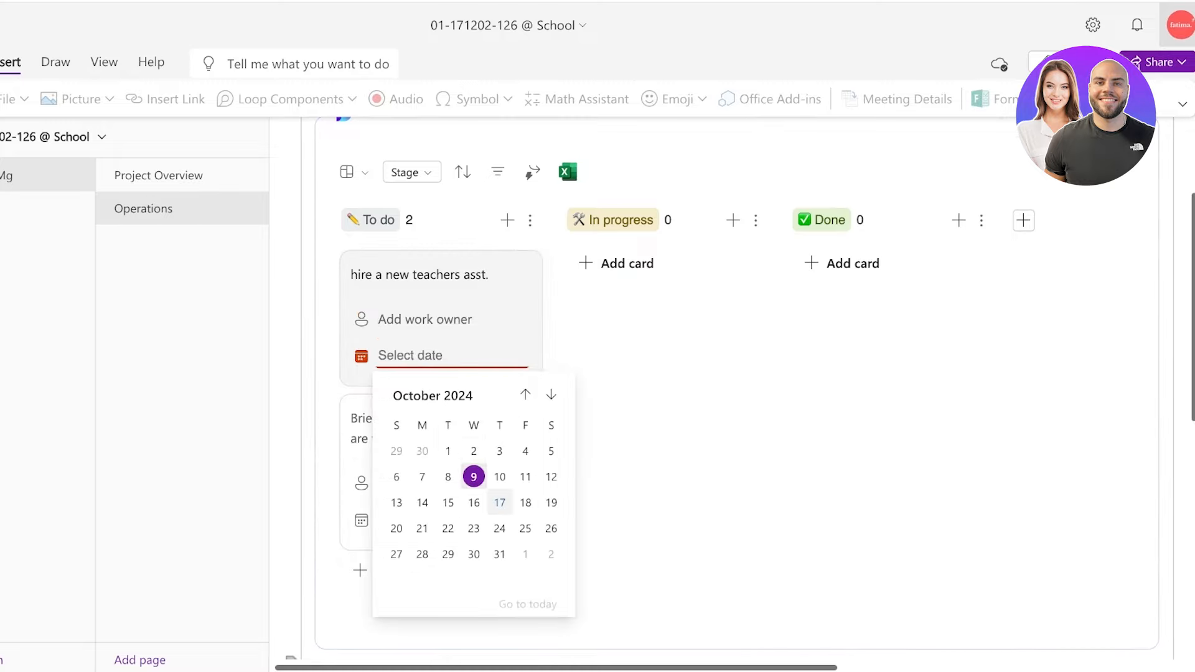
{"action": "left_click", "coordinate": [500, 502]}
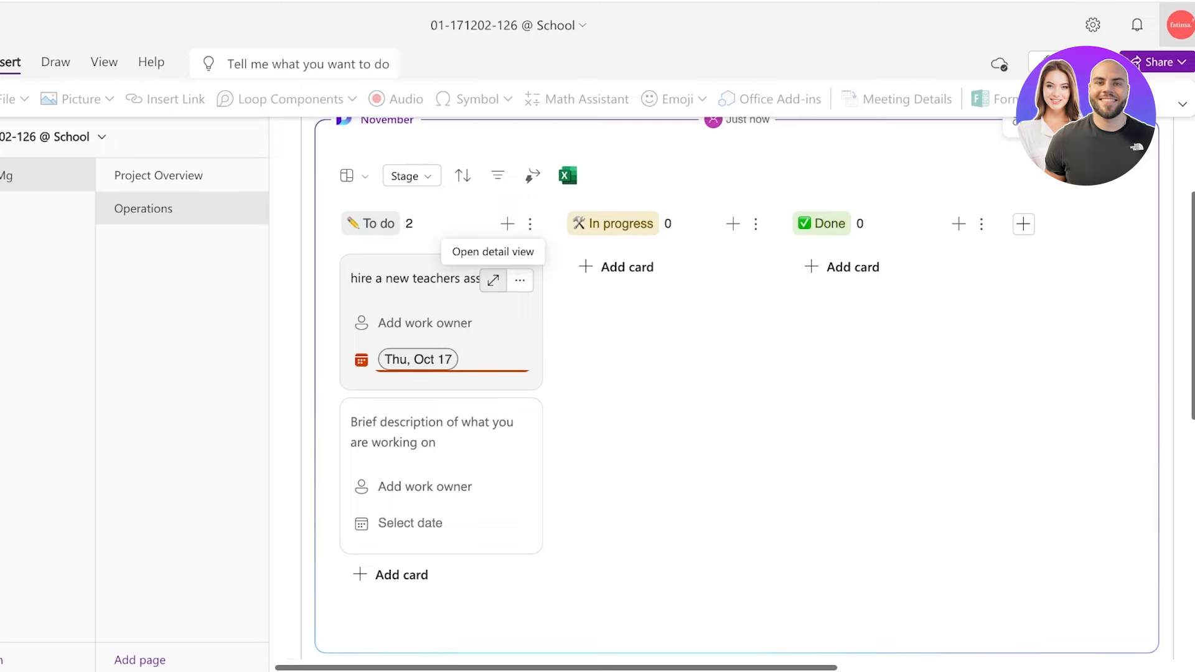
Step: Add the hiring checklist items, like 'publish a li…' and 'filter can…', in detail view
{"action": "left_click", "coordinate": [492, 281]}
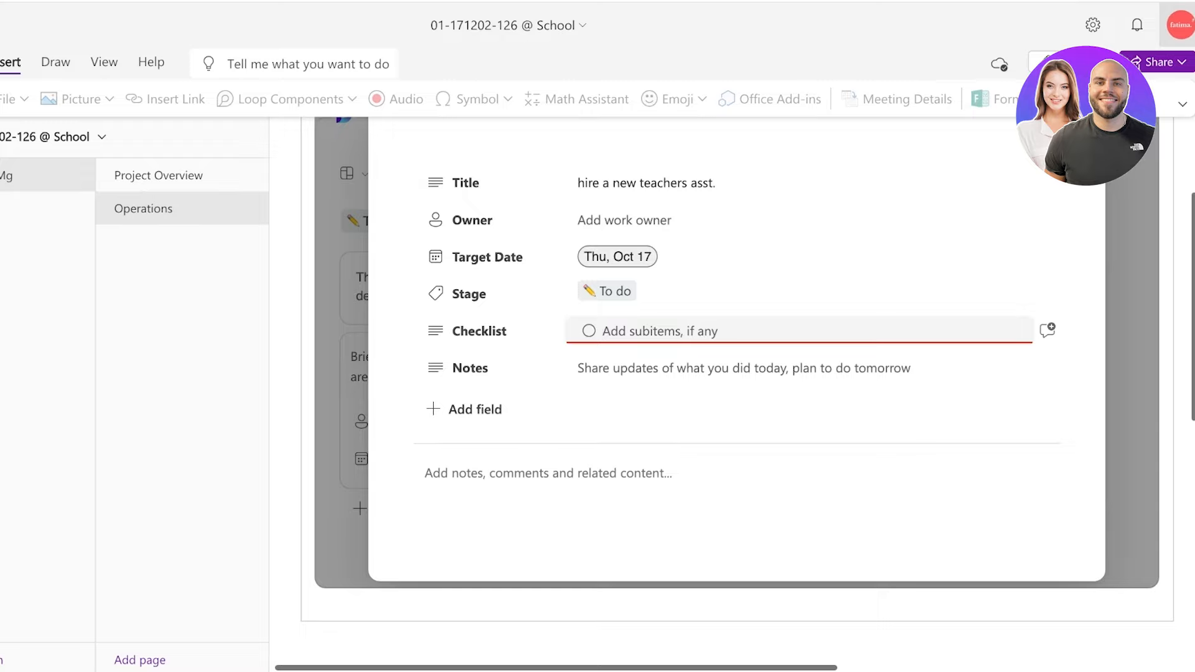
{"action": "type", "text": "publish a lindin ad"}
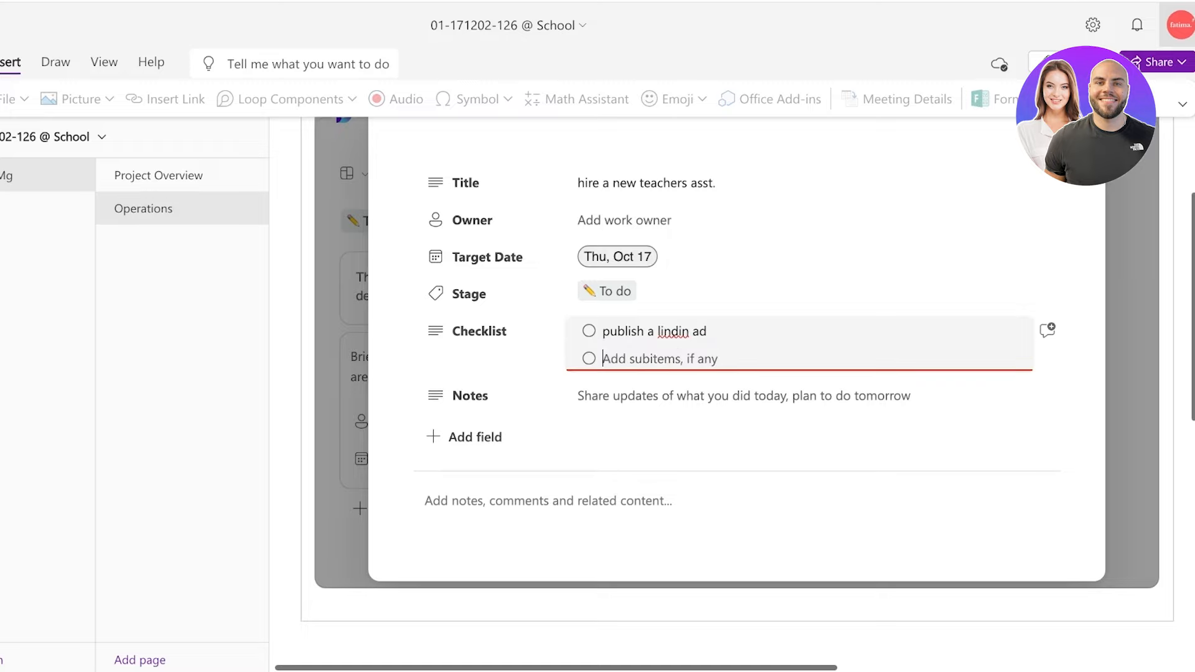
{"action": "type", "text": "filter candidates"}
{"action": "type", "text": "interview"}
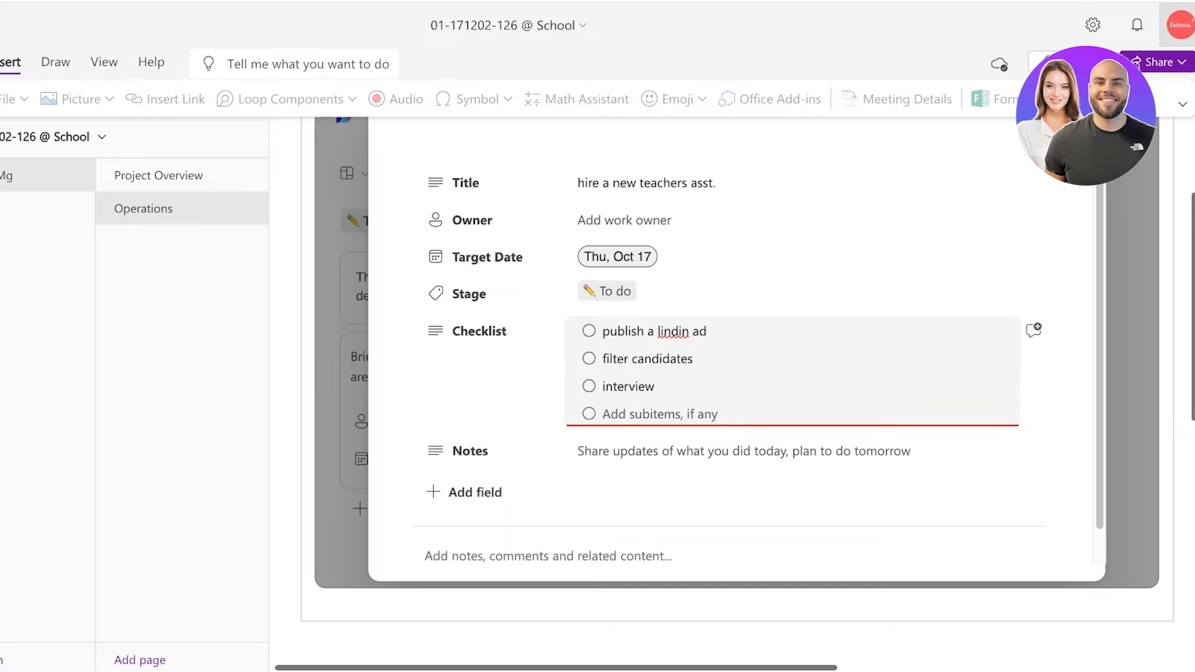
{"action": "type", "text": "filter top 3"}
{"action": "type", "text": "hire"}
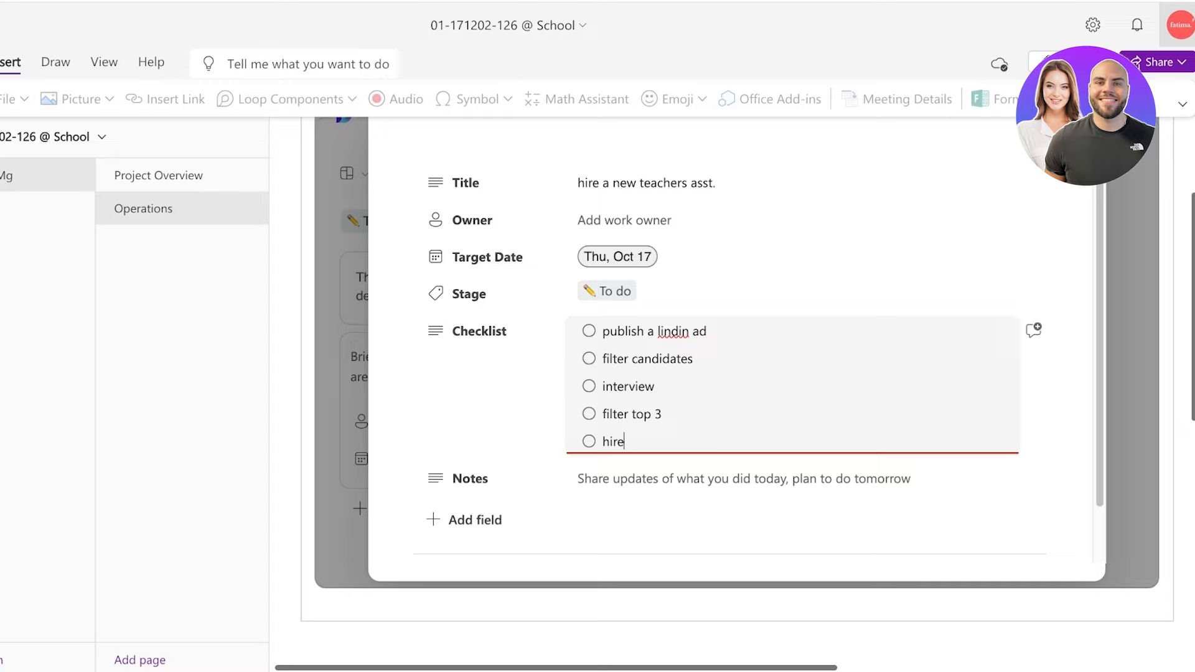
{"action": "key", "text": "Enter"}
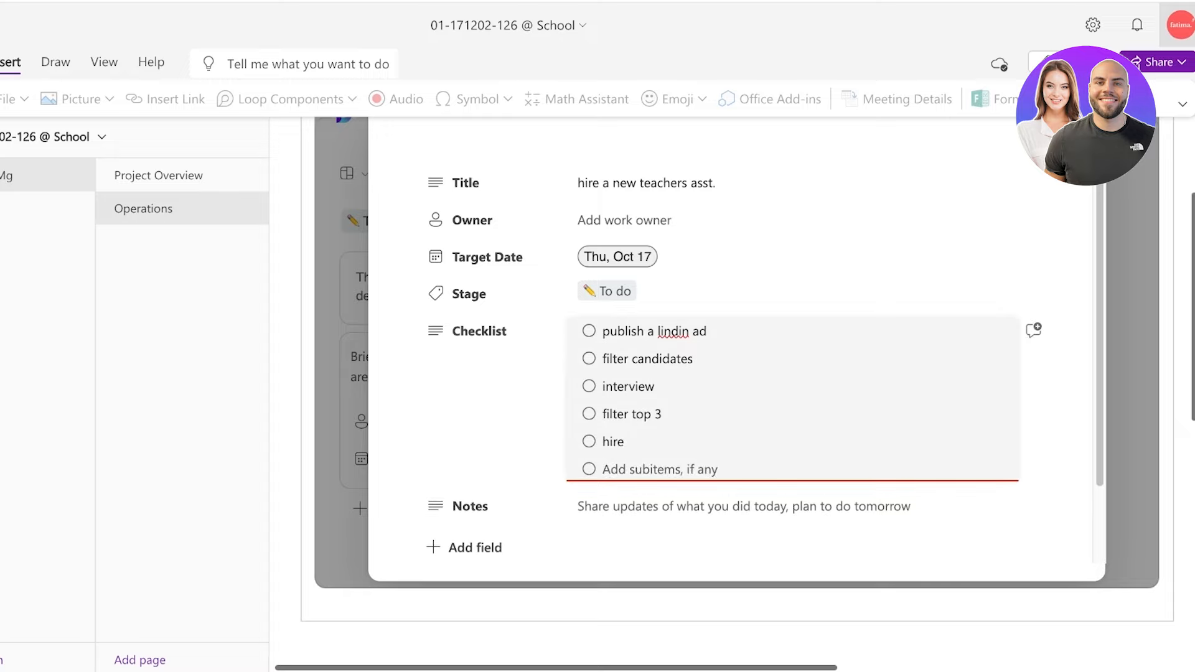
{"action": "left_click", "coordinate": [588, 469]}
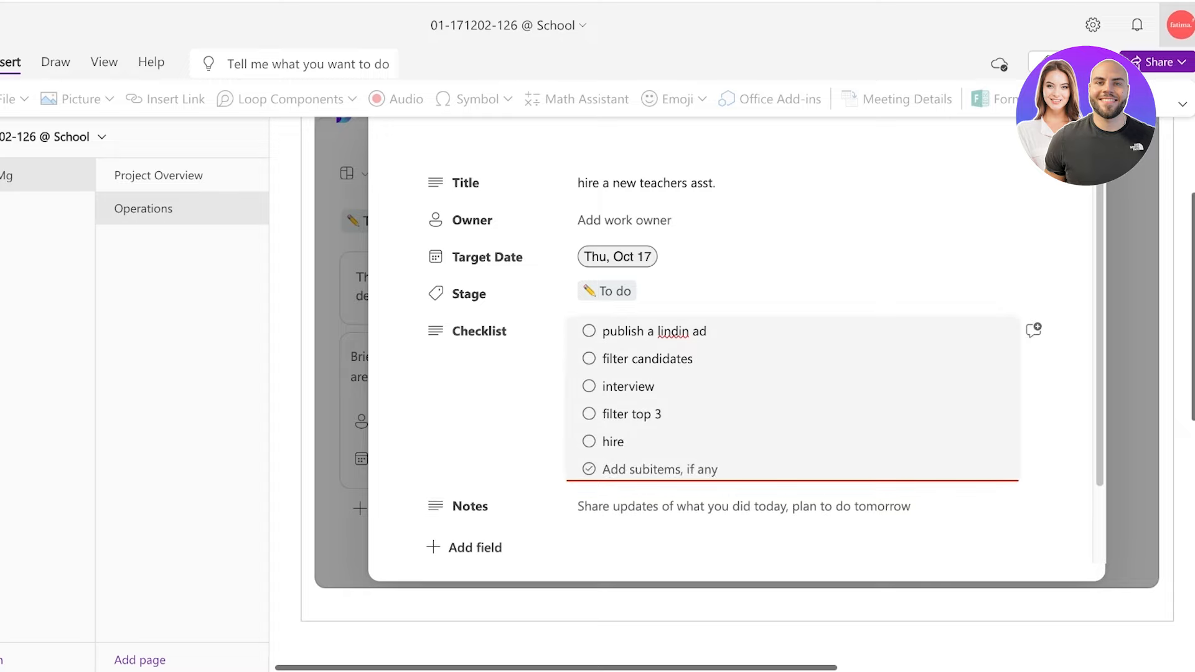
{"action": "left_click", "coordinate": [479, 330]}
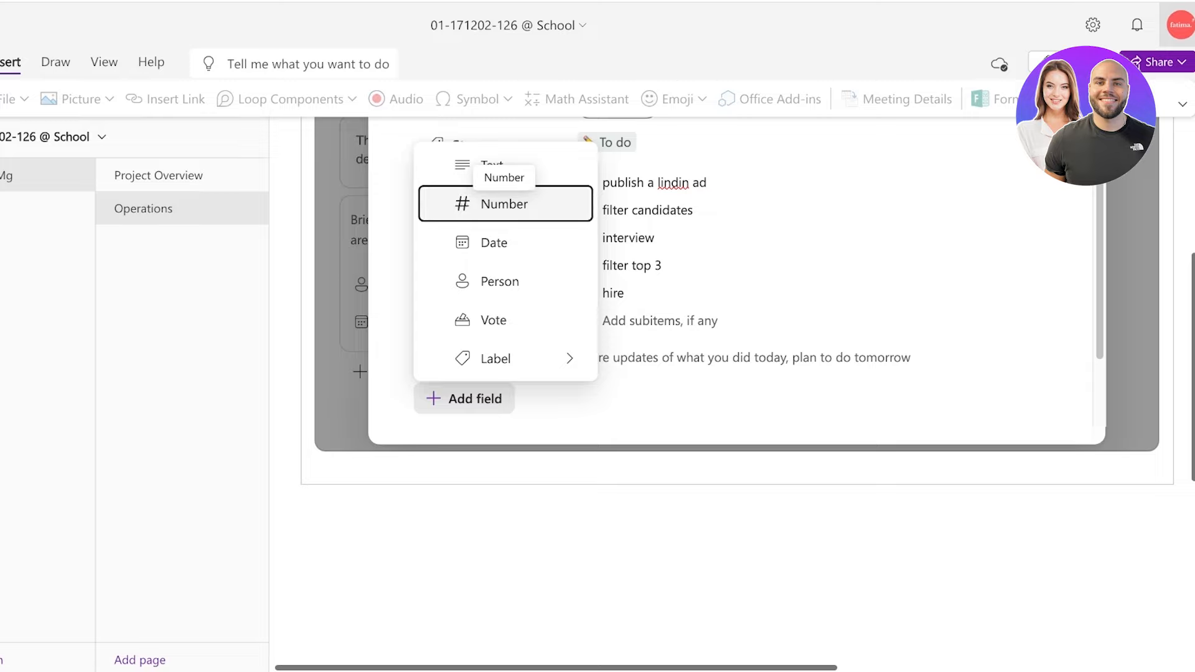
{"action": "mouse_move", "coordinate": [493, 242]}
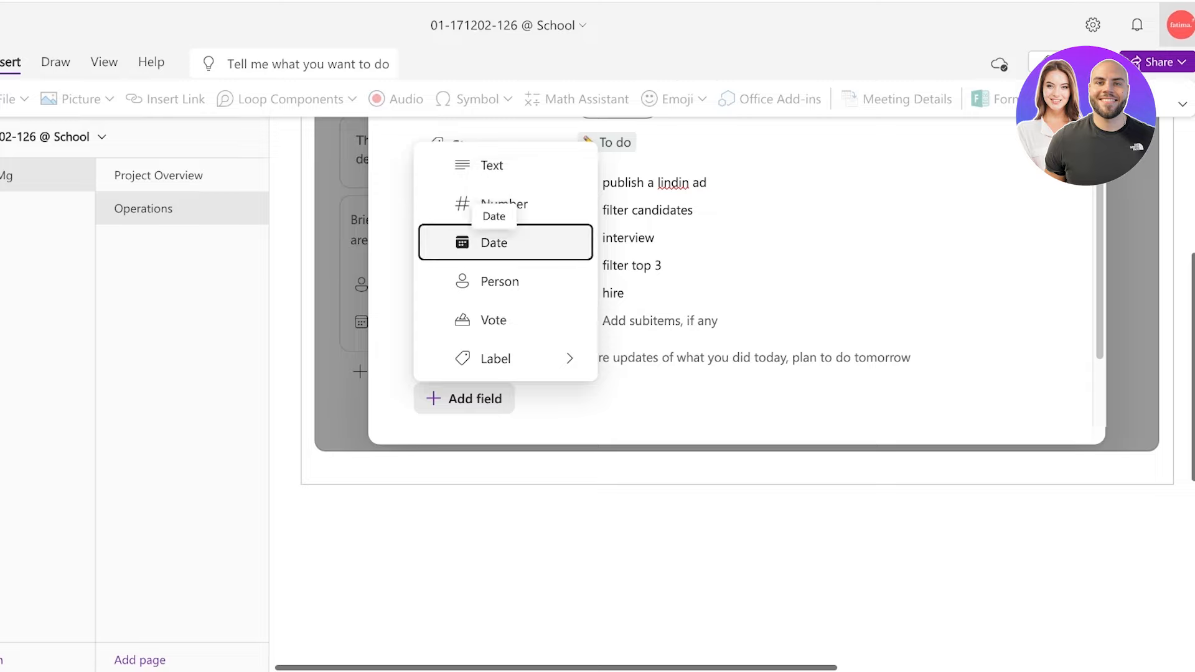
{"action": "mouse_move", "coordinate": [496, 358]}
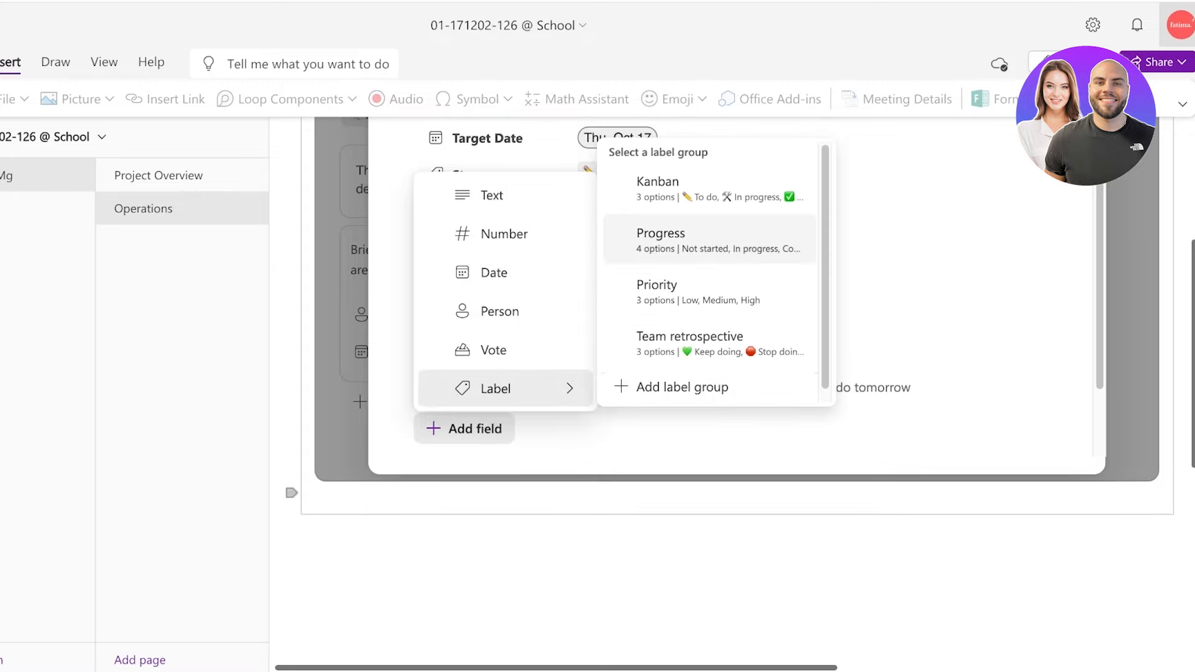
{"action": "left_click", "coordinate": [680, 387]}
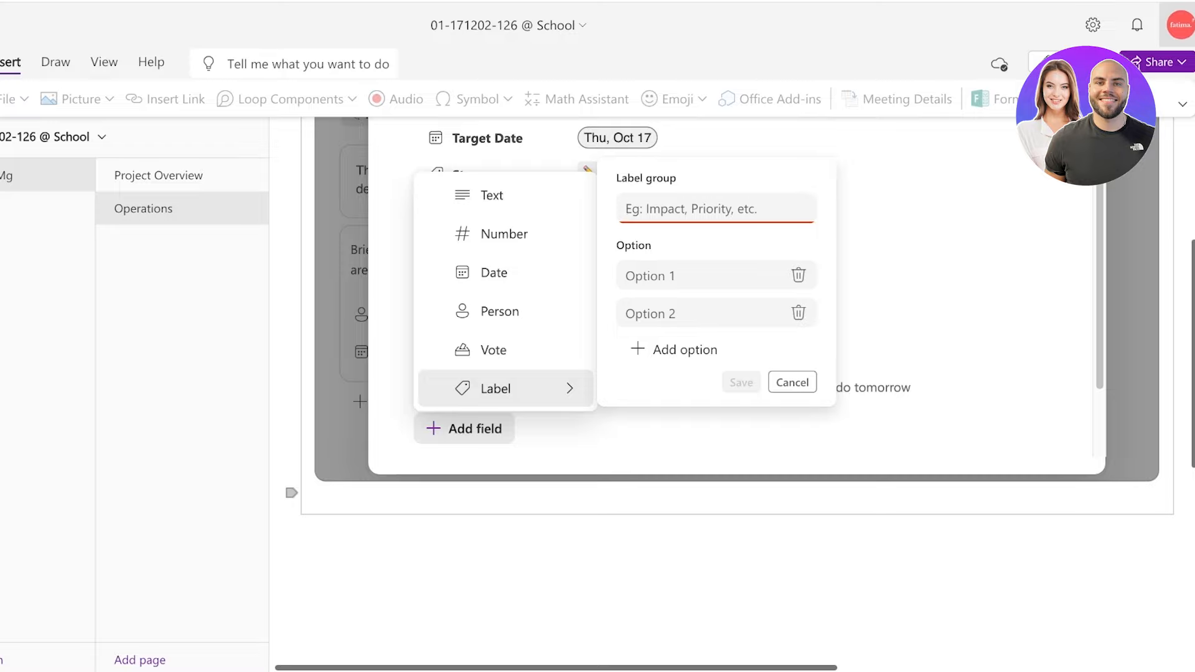
{"action": "type", "text": "Priorit"}
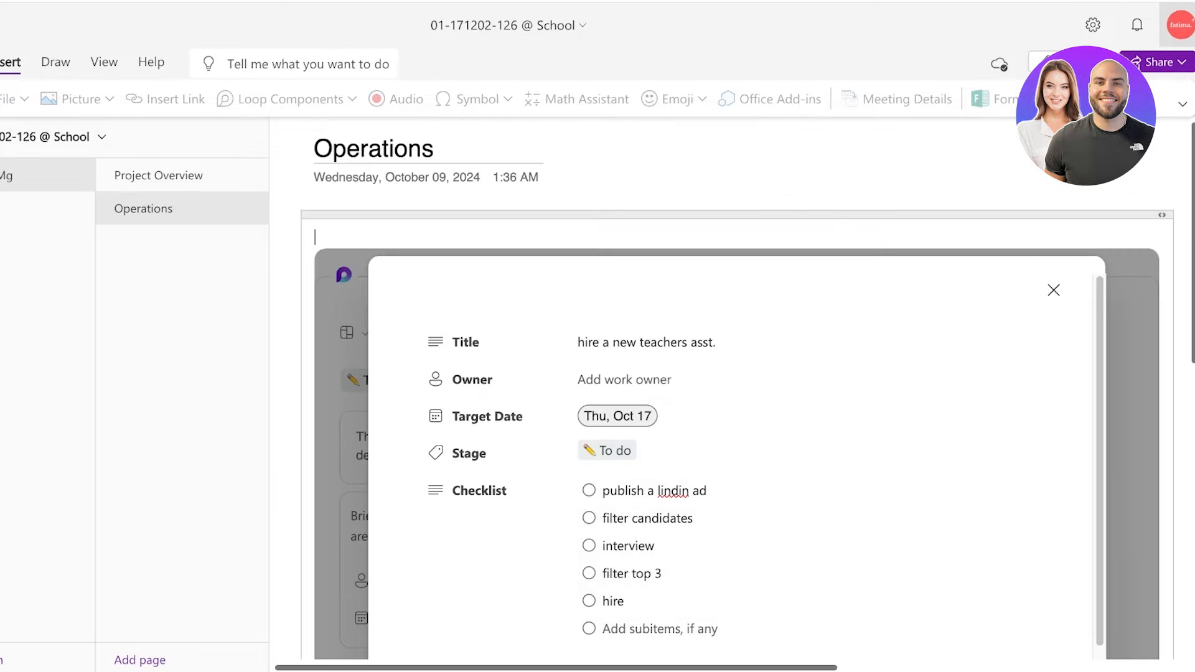
{"action": "left_click", "coordinate": [1053, 291]}
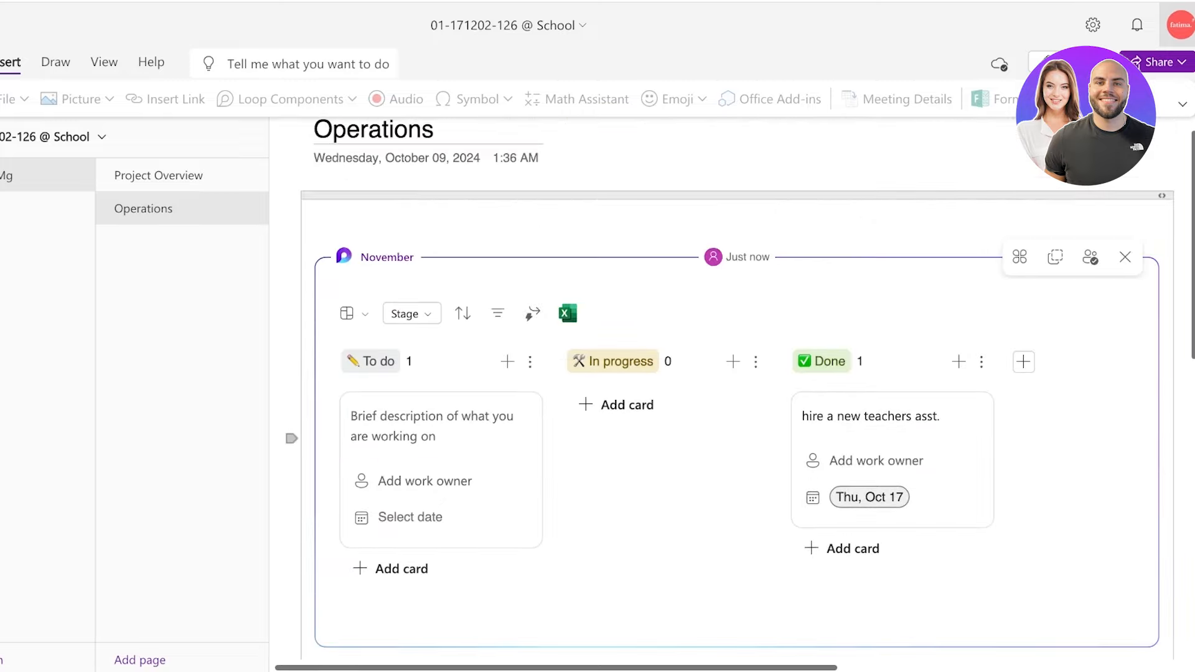
{"action": "left_click", "coordinate": [347, 313]}
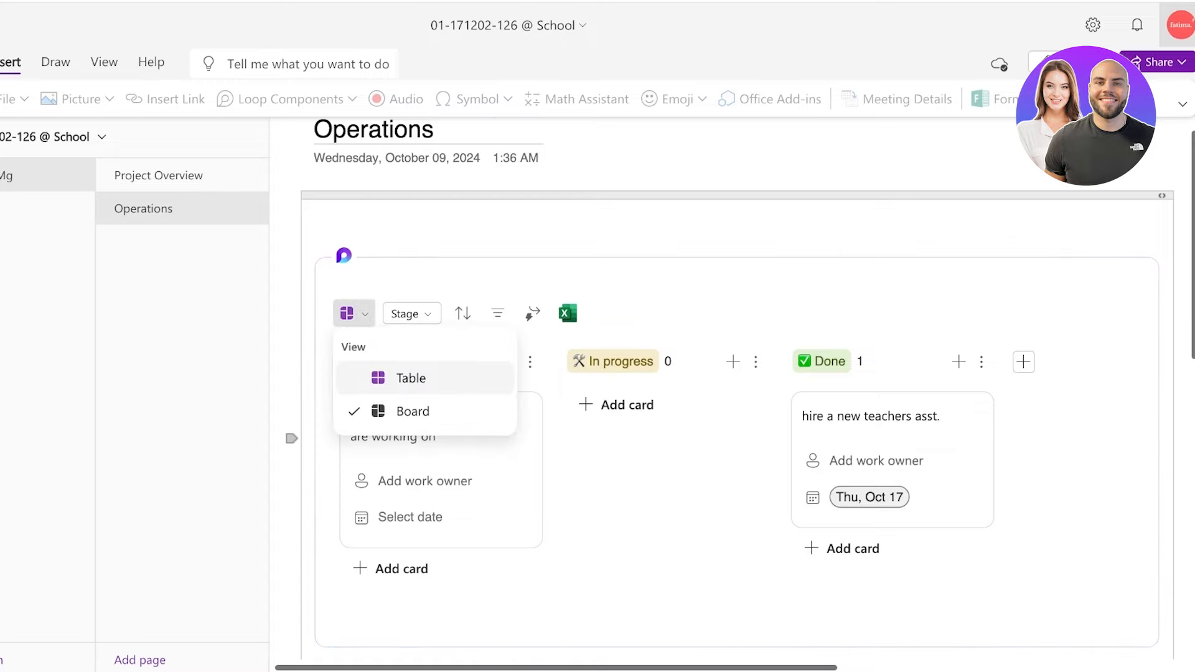
{"action": "left_click", "coordinate": [410, 377]}
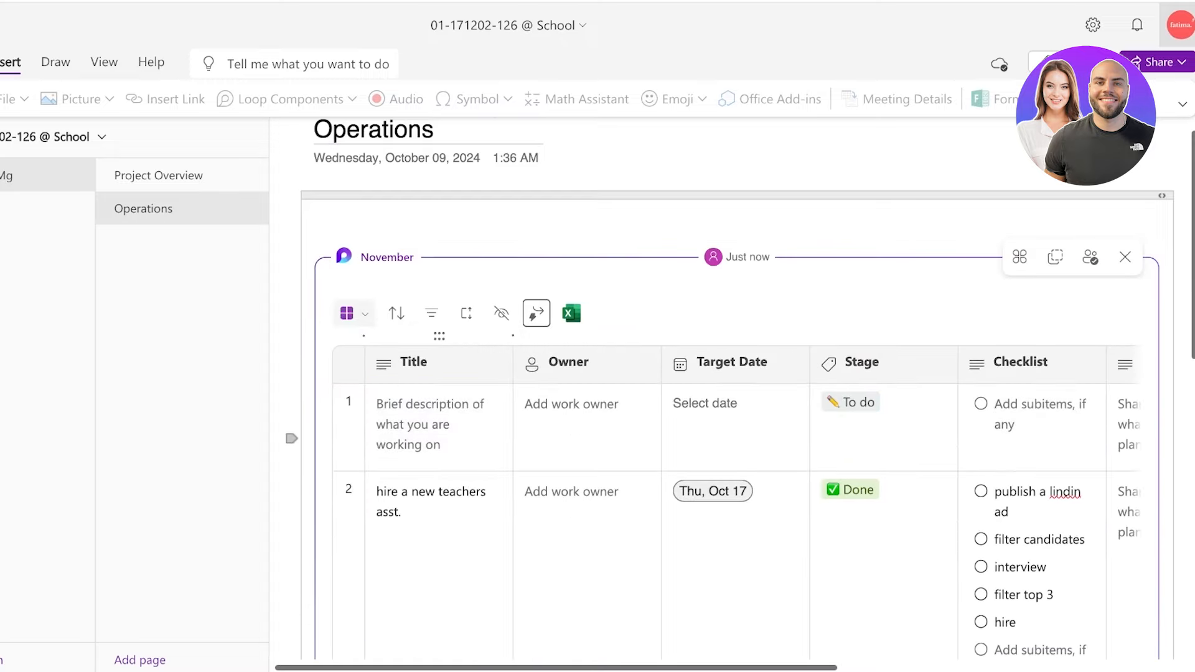
{"action": "left_click", "coordinate": [348, 313]}
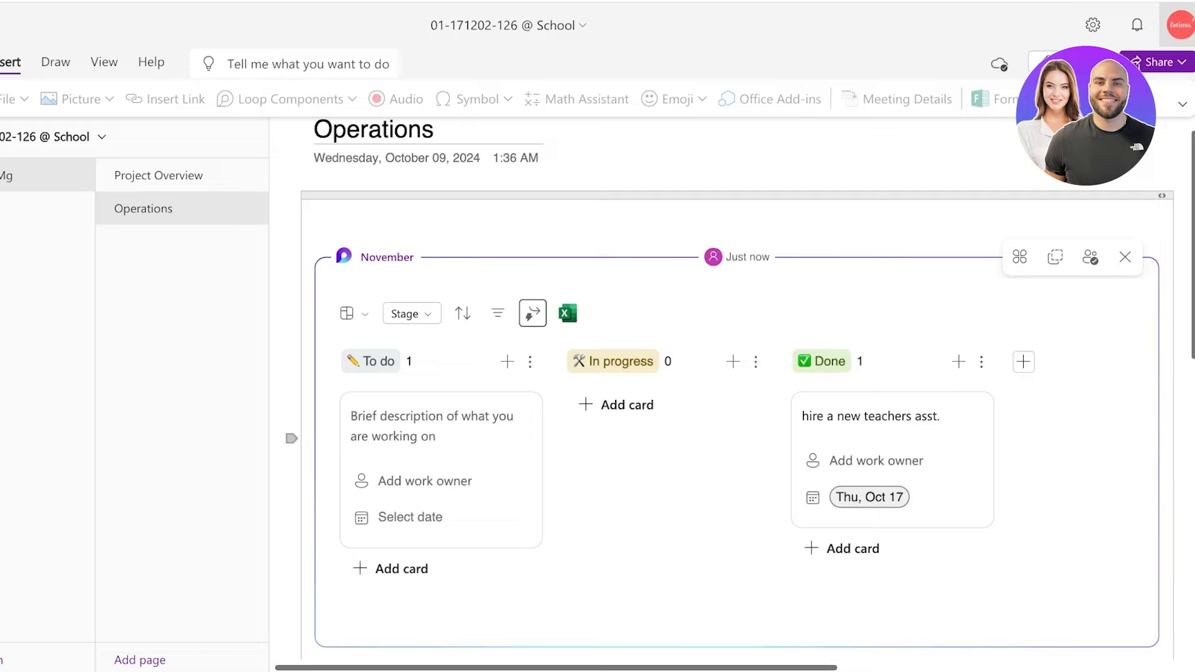
{"action": "left_click", "coordinate": [463, 313]}
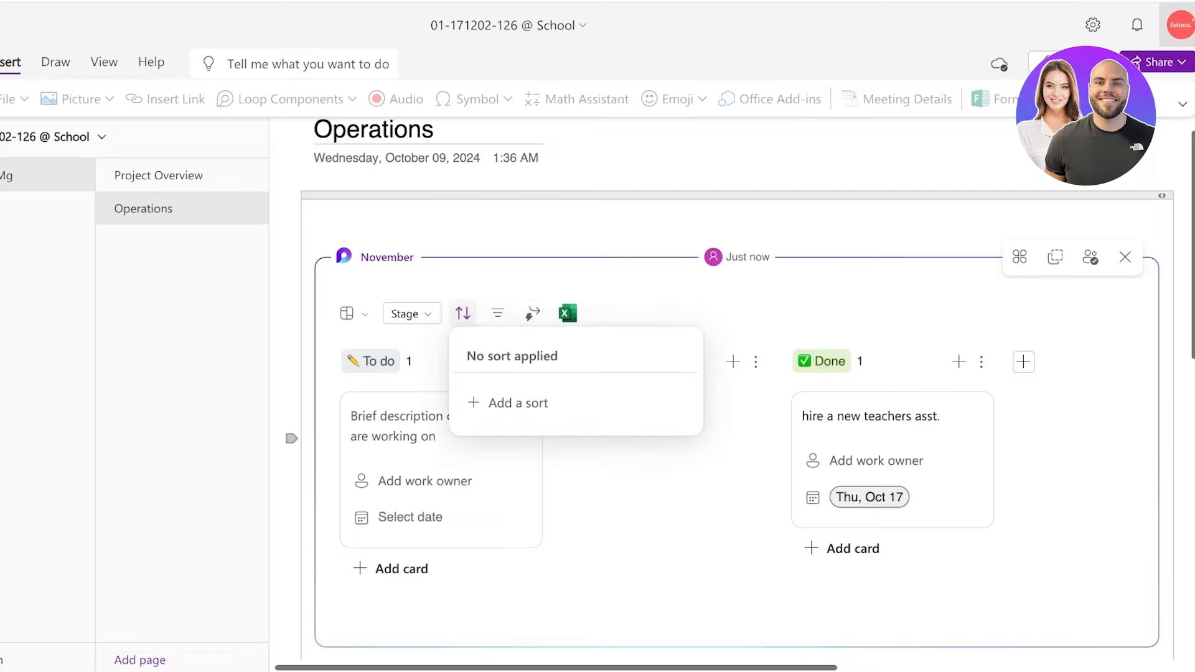
{"action": "left_click", "coordinate": [496, 313]}
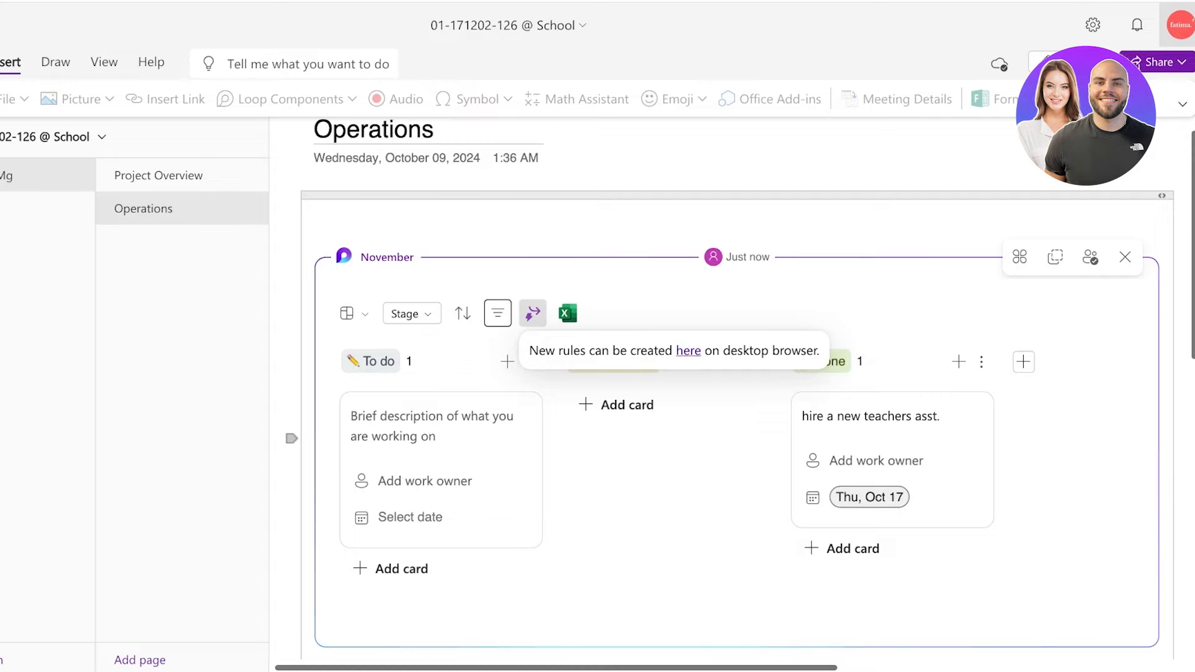
{"action": "left_click", "coordinate": [567, 313]}
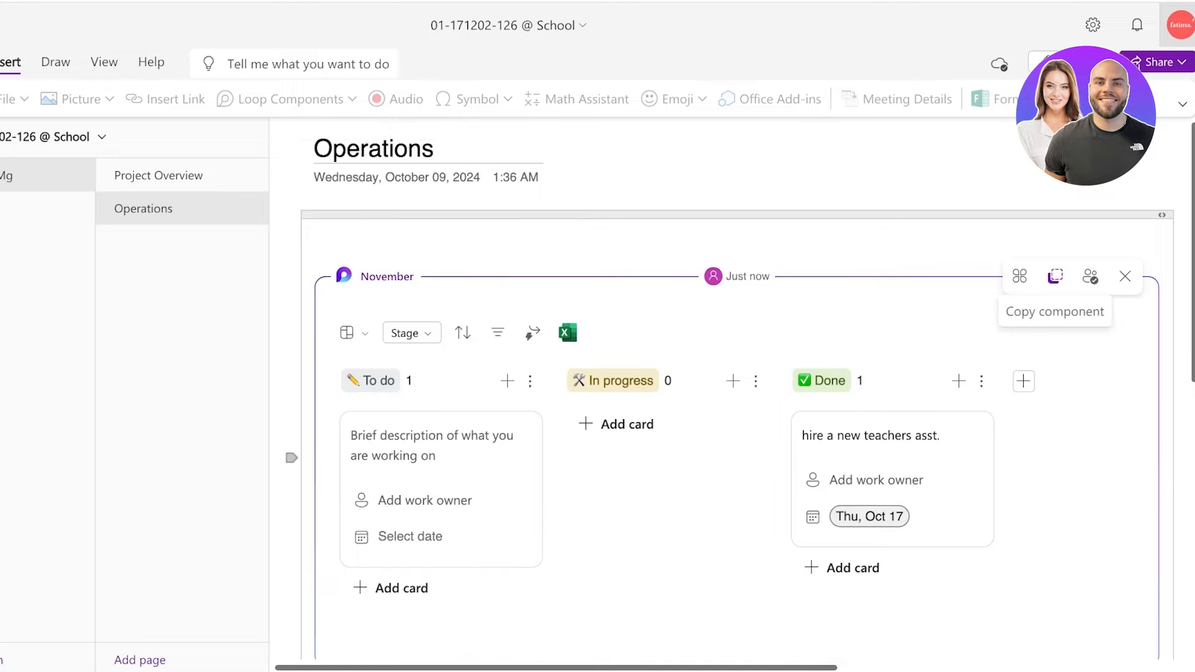
Step: Copy the Kanban board Loop component and view its organization-wide edit notice
{"action": "left_click", "coordinate": [1055, 275]}
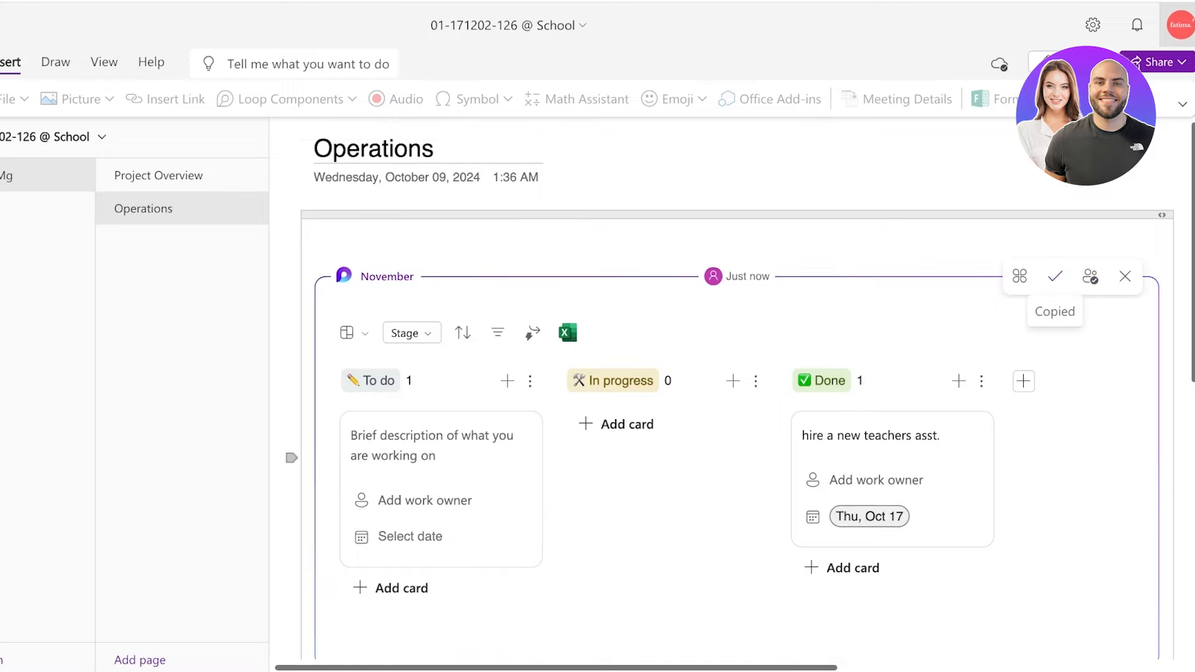
{"action": "scroll", "scroll_direction": "down", "scroll_amount": 3}
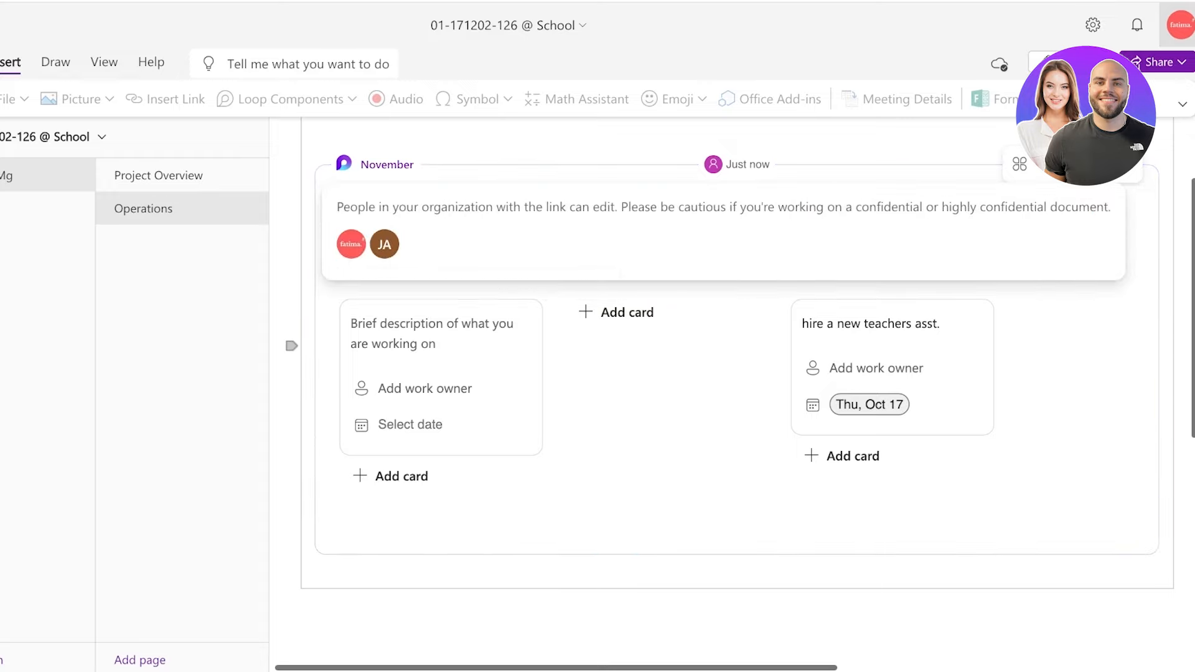
{"action": "mouse_move", "coordinate": [384, 244]}
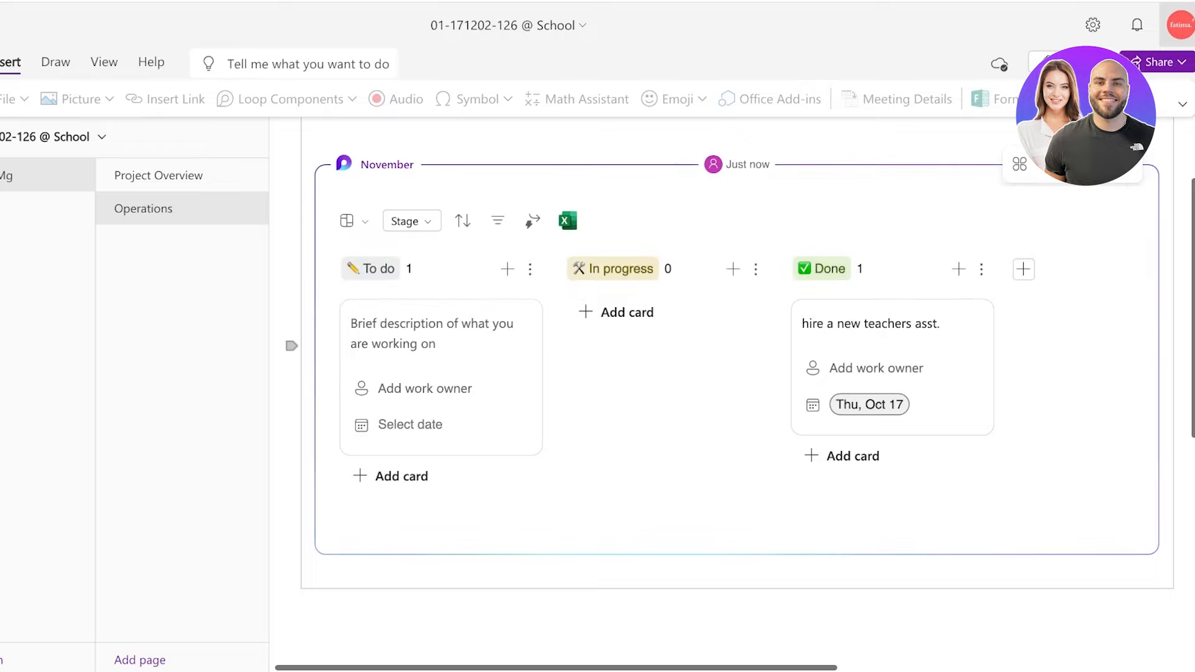
Step: Go to the Project Overview page and bring up the notebook's Manage Access panel
{"action": "left_click", "coordinate": [159, 175]}
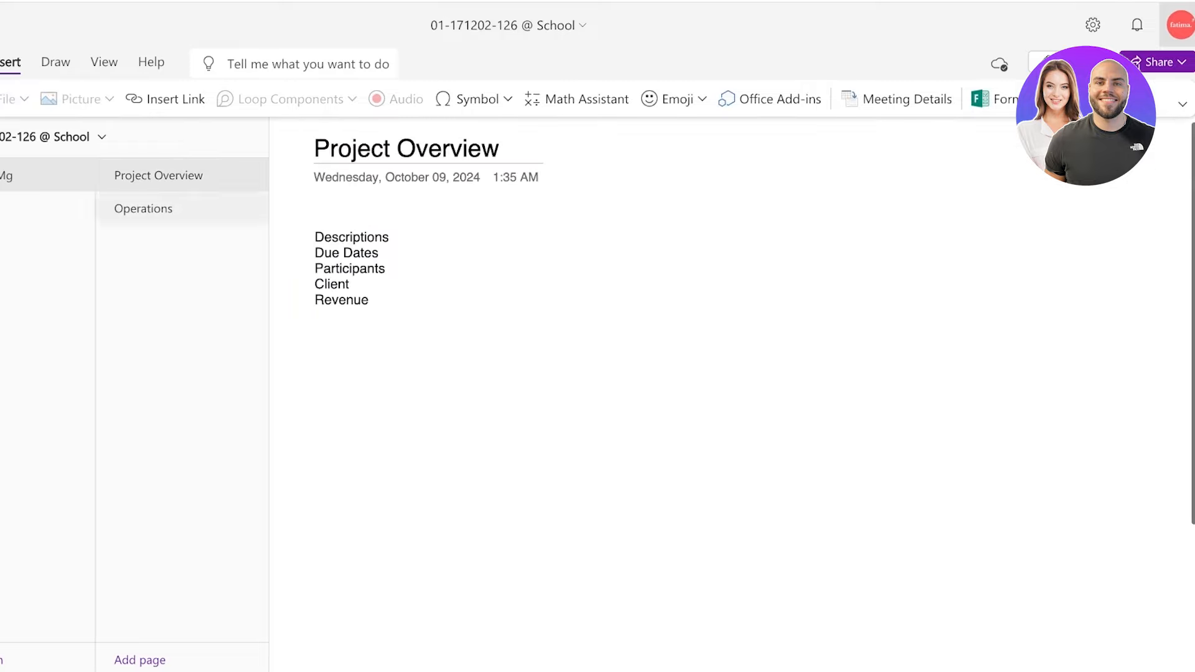
{"action": "left_click", "coordinate": [7, 98]}
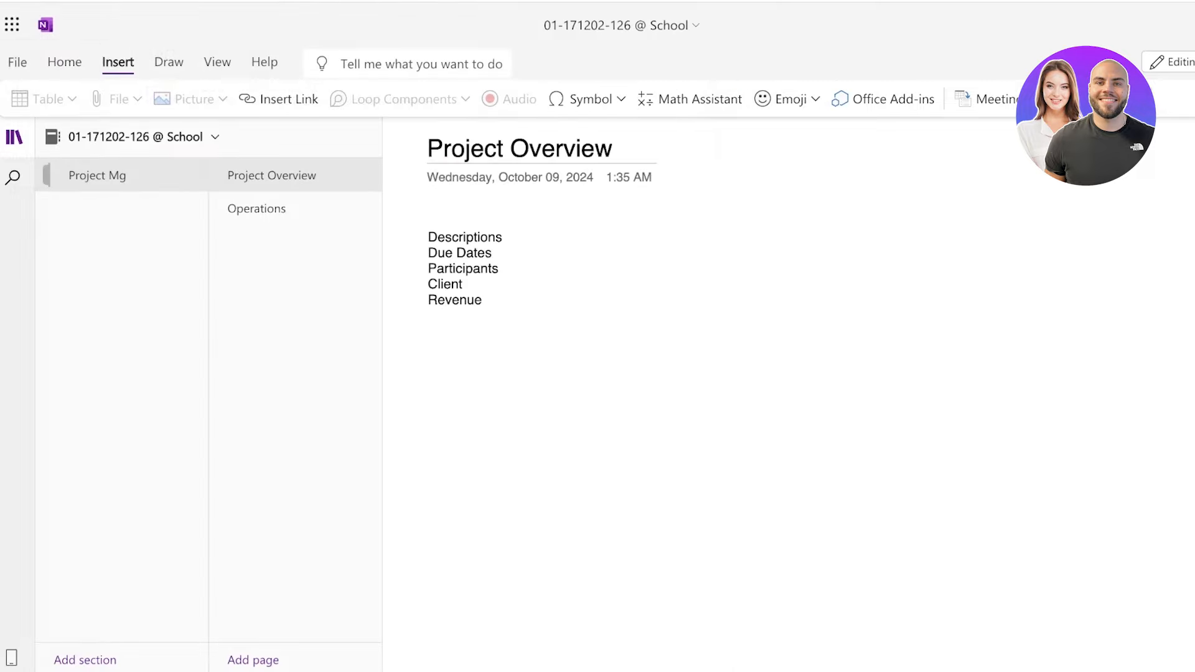
{"action": "left_click", "coordinate": [64, 62]}
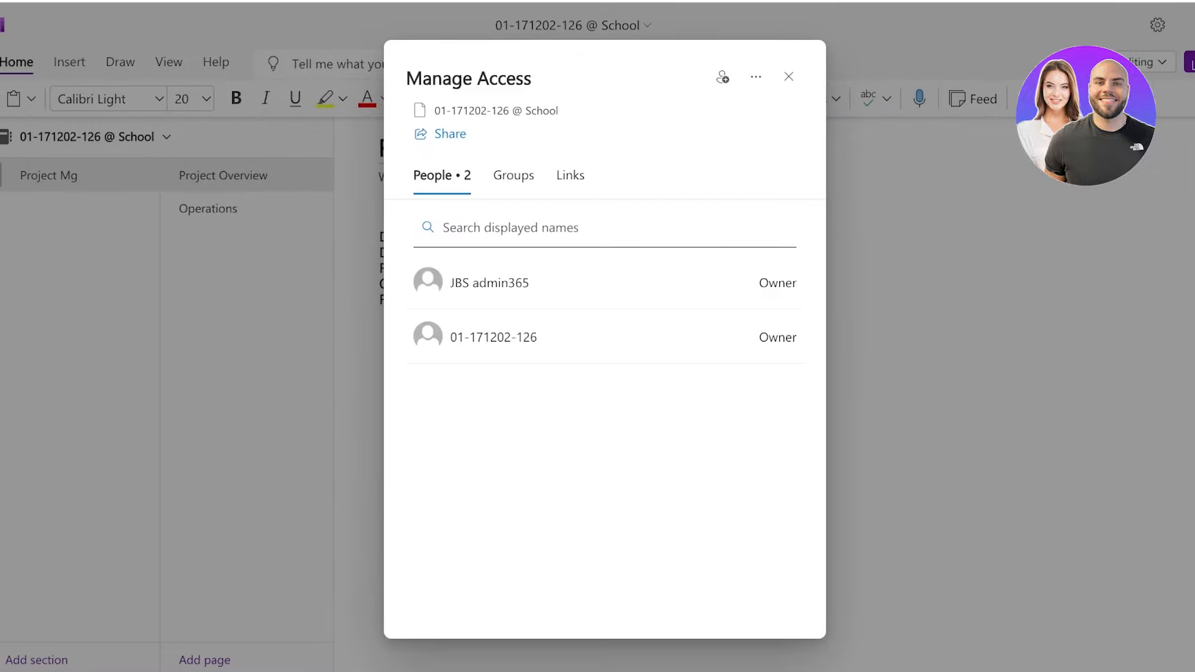
Step: Review Groups and Links, then keep a new link limited to chosen people with edit rights
{"action": "left_click", "coordinate": [513, 174]}
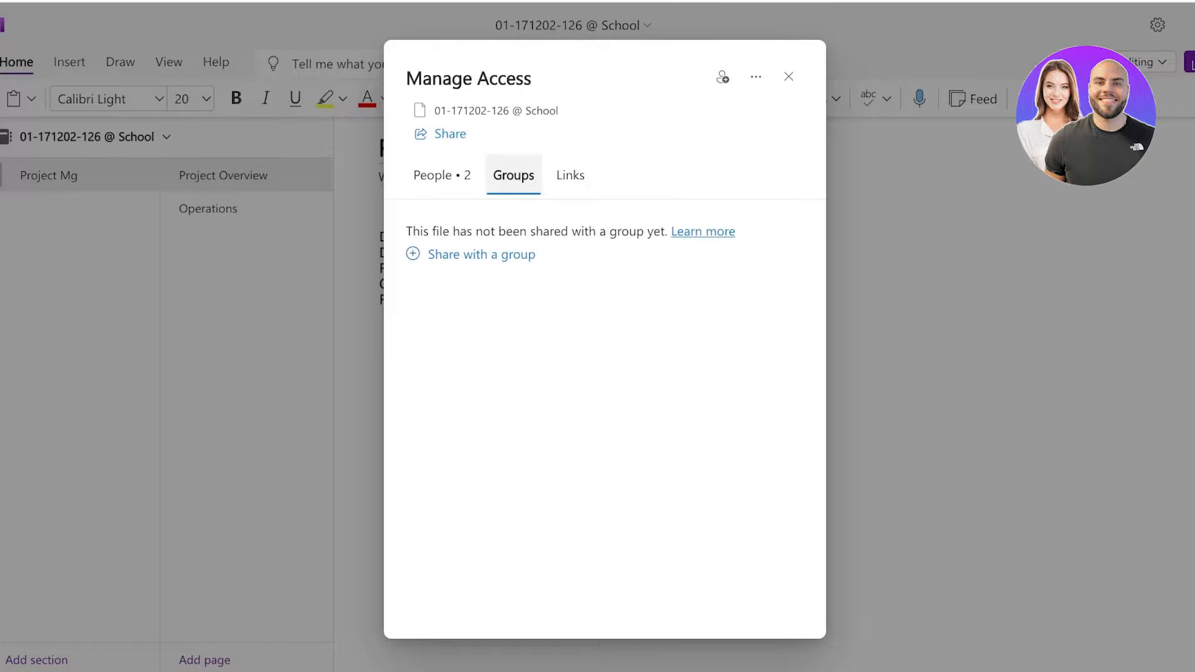
{"action": "left_click", "coordinate": [570, 175]}
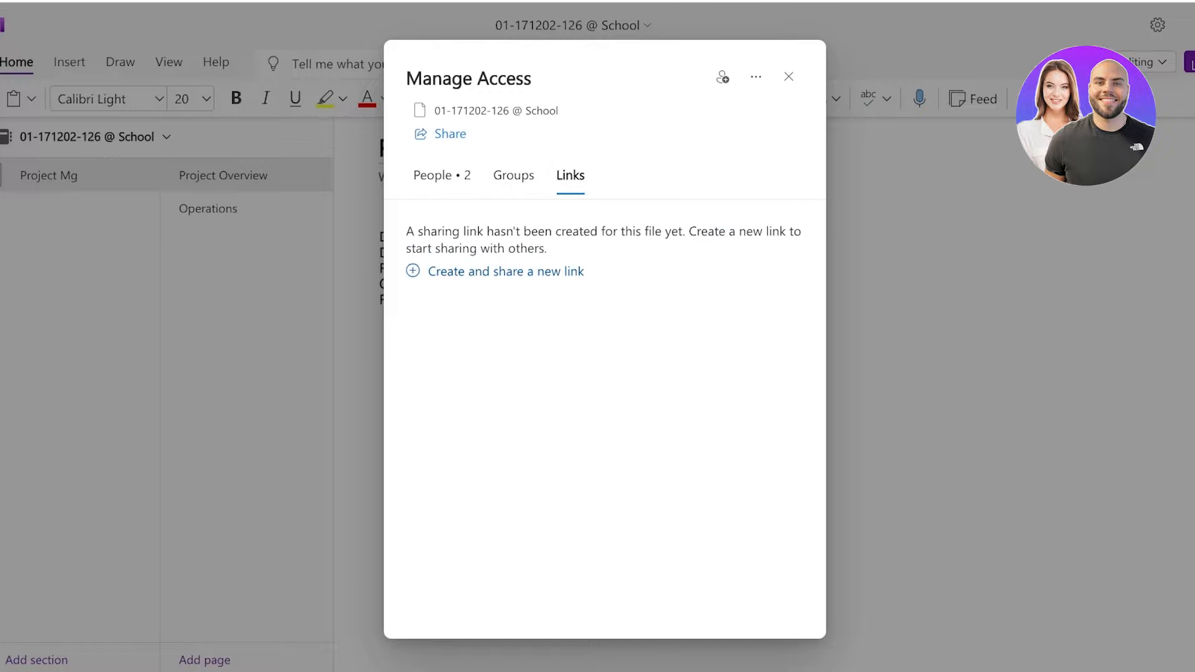
{"action": "left_click", "coordinate": [441, 133]}
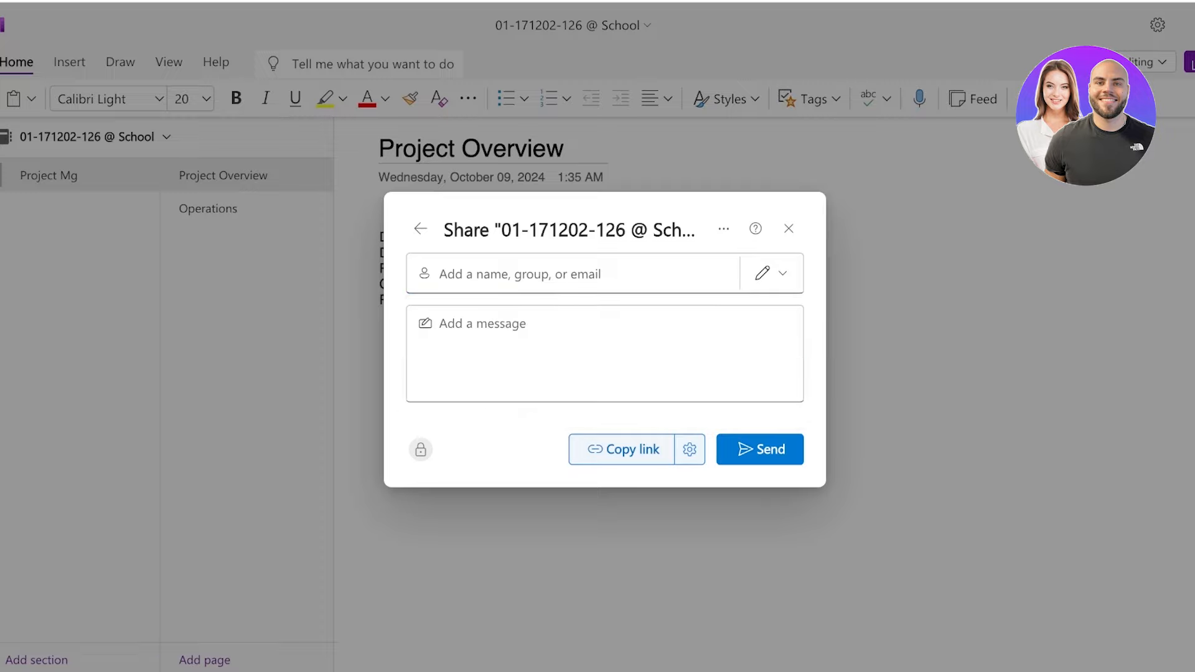
{"action": "left_click", "coordinate": [604, 353]}
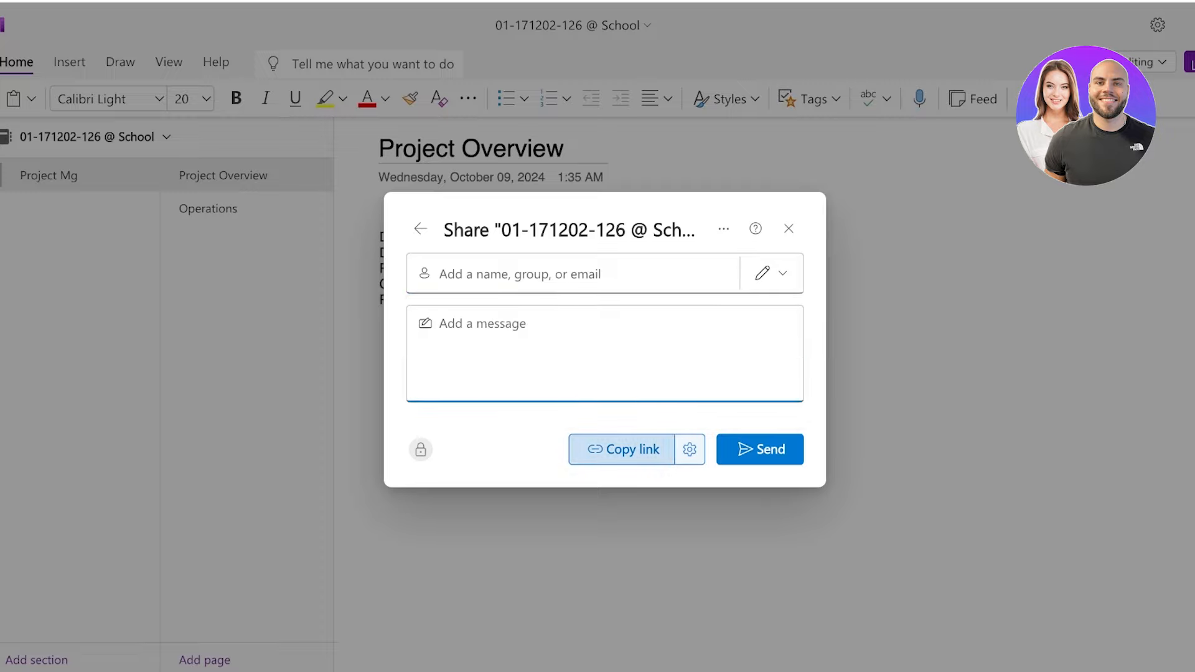
{"action": "left_click", "coordinate": [689, 449]}
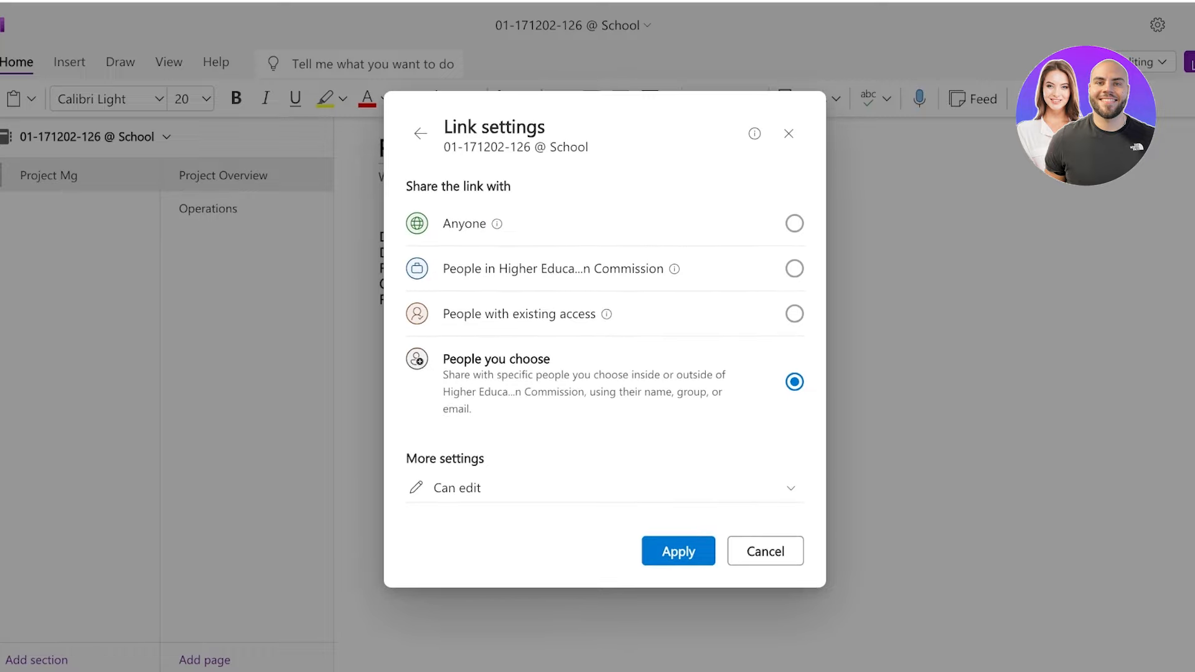
{"action": "left_click", "coordinate": [602, 488]}
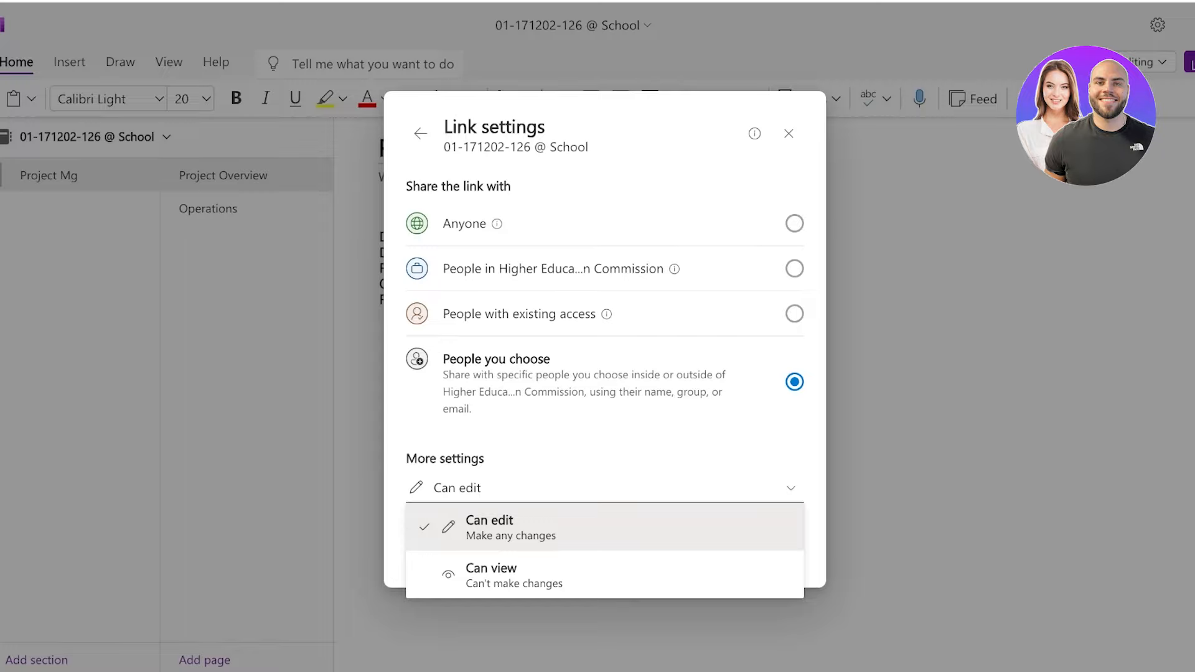
{"action": "left_click", "coordinate": [420, 133]}
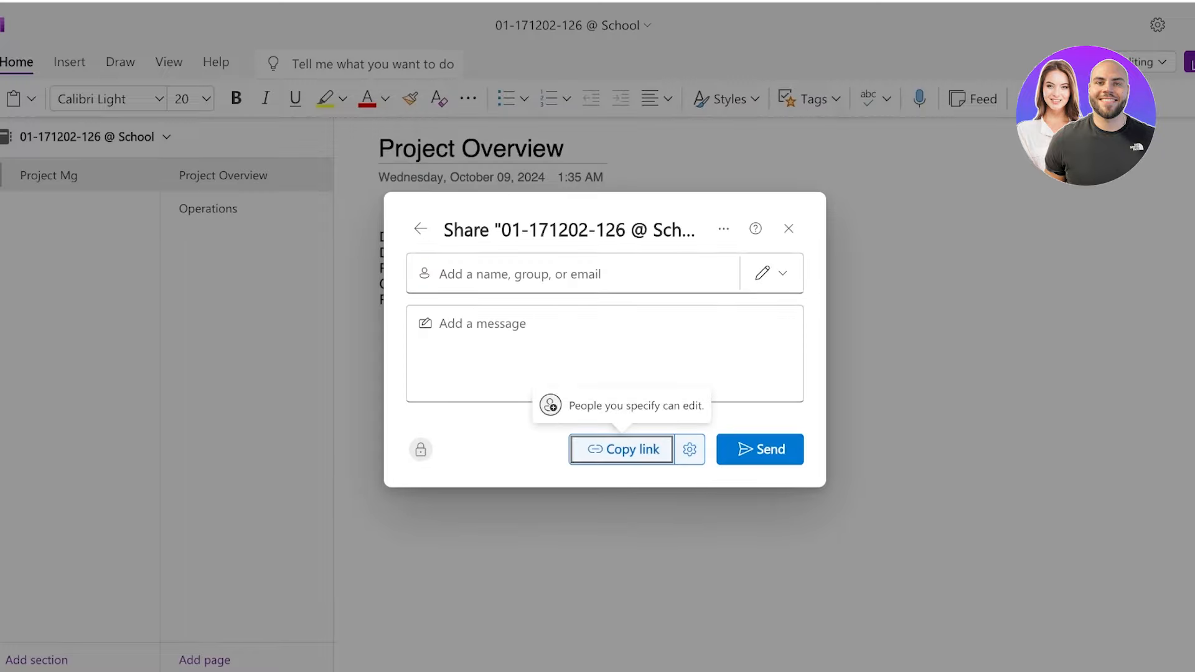
{"action": "left_click", "coordinate": [788, 228]}
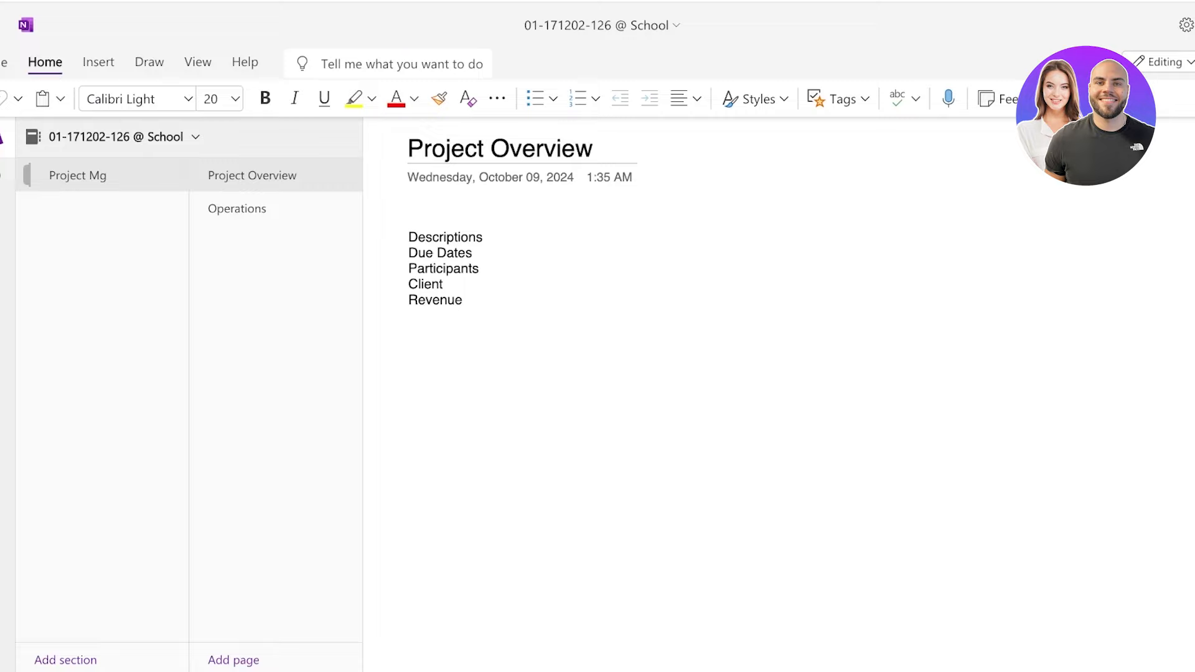
Step: Draw a black ink line under Revenue and strokes across the Operations board cards
{"action": "left_click", "coordinate": [171, 62]}
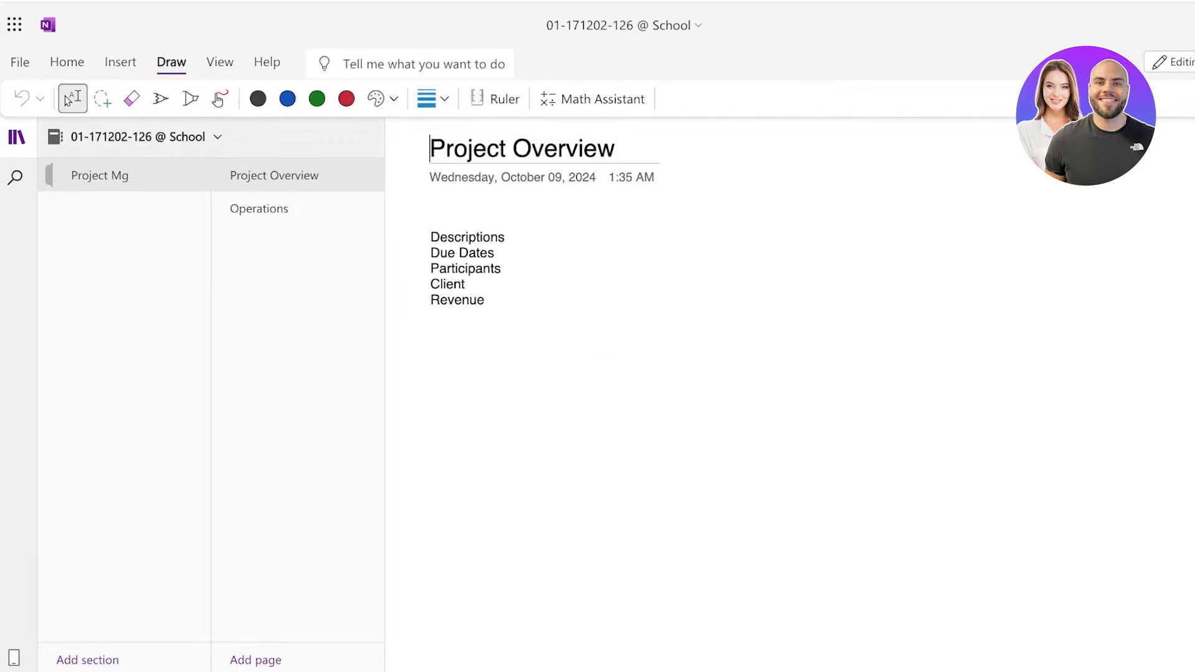
{"action": "left_click_drag", "start_coordinate": [429, 328], "coordinate": [577, 319]}
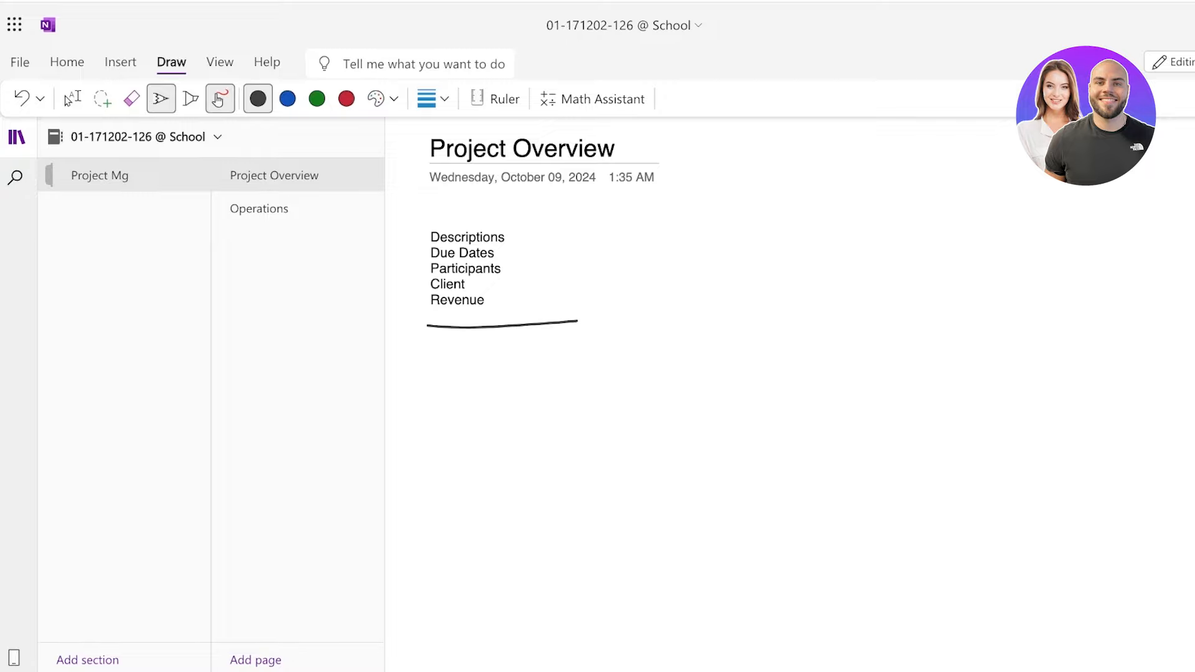
{"action": "left_click", "coordinate": [258, 208]}
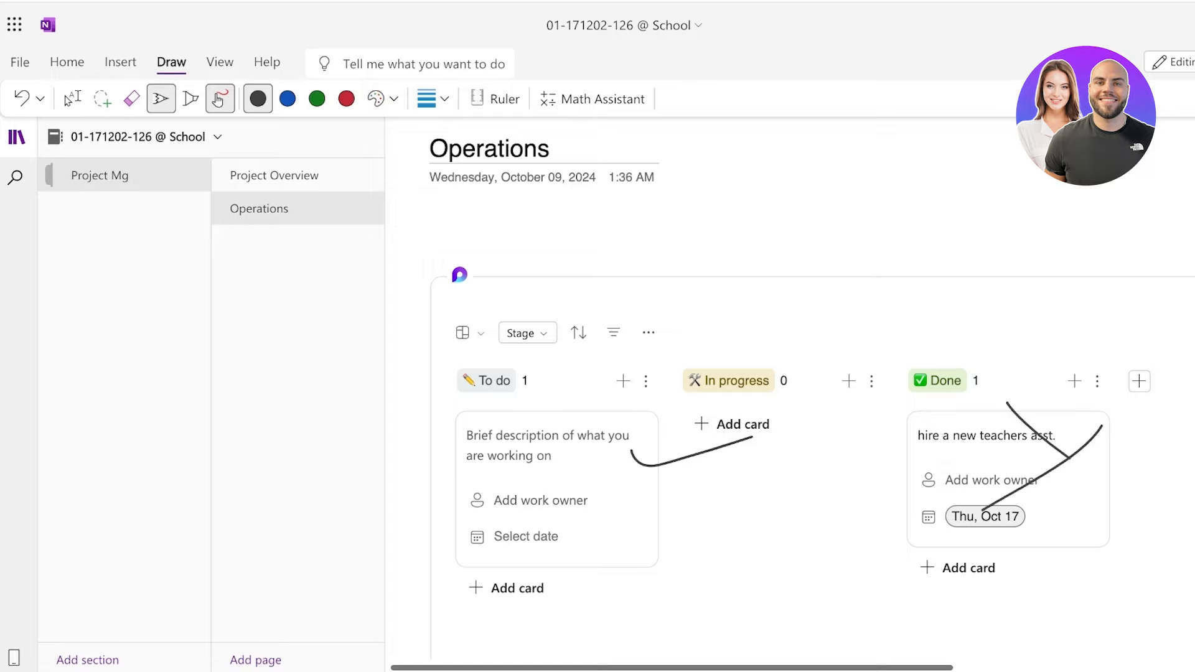
{"action": "scroll", "scroll_direction": "down", "scroll_amount": 3}
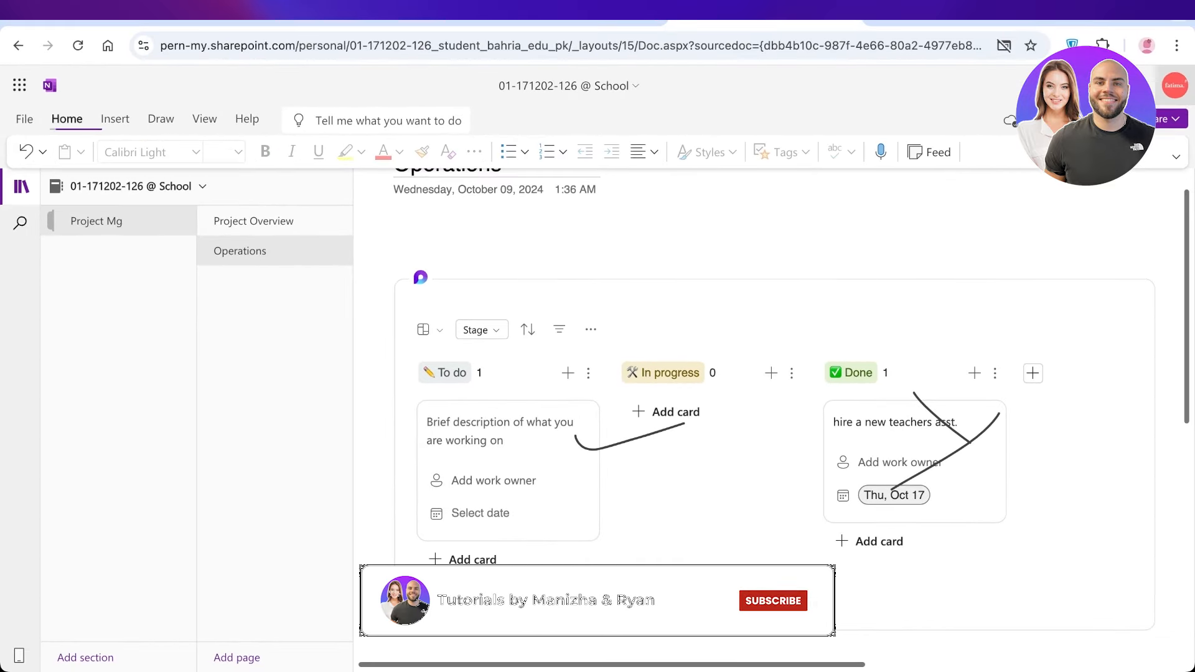
{"action": "left_click", "coordinate": [772, 600]}
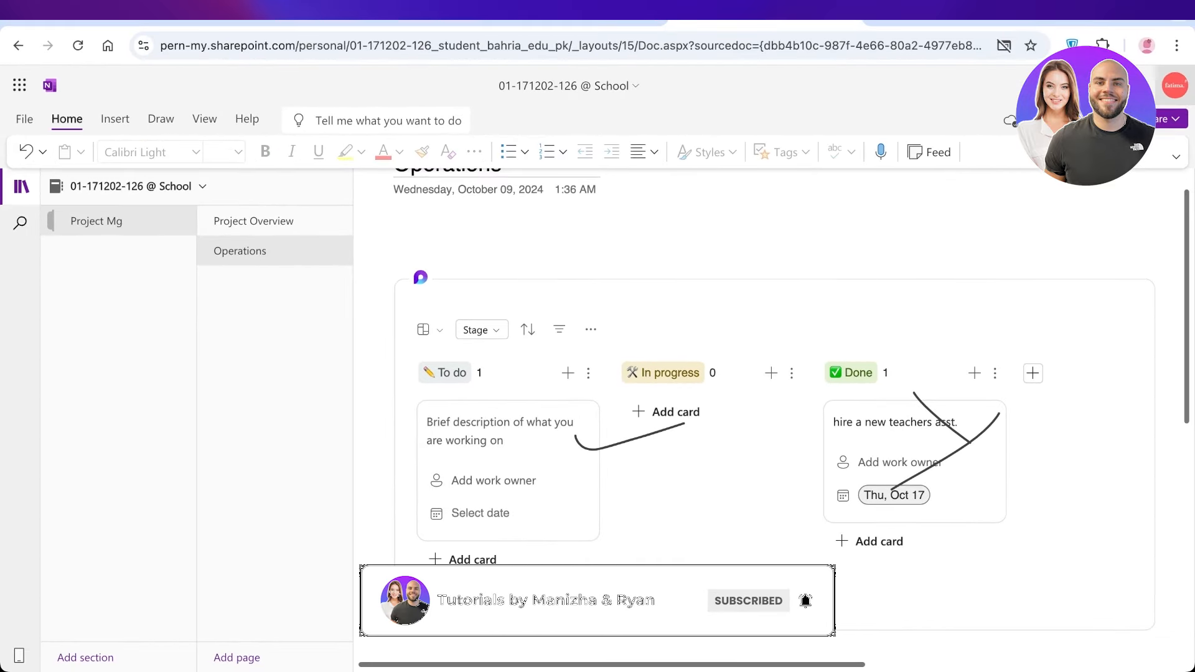